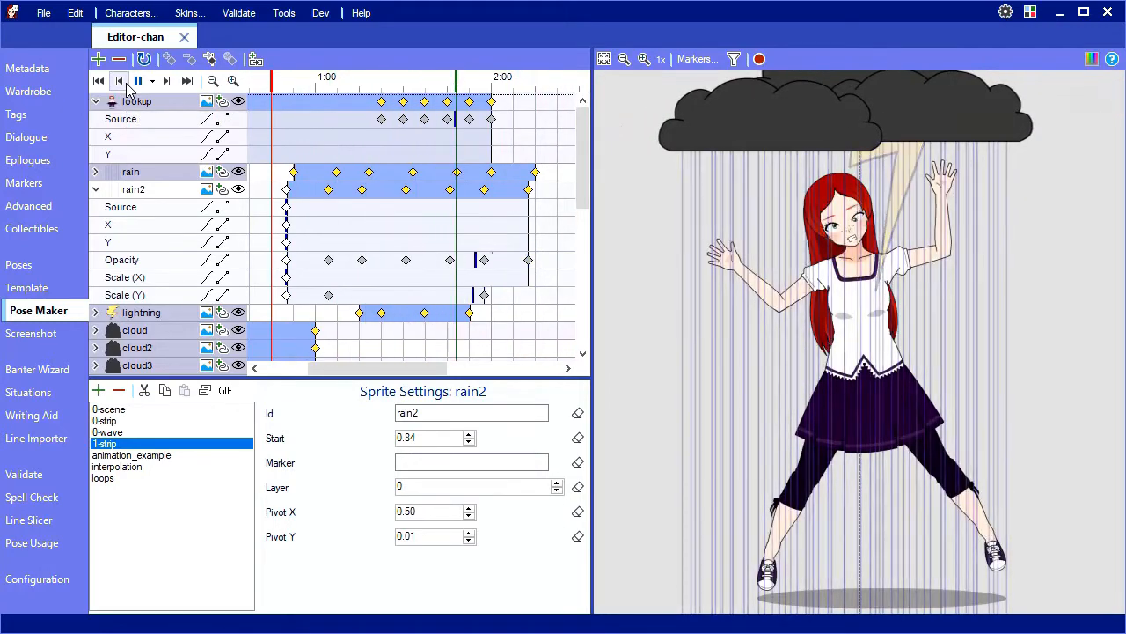
# - Stop the Pose Maker preview and select the 0 - Fully Clothed / calm cell in the Pose Matrix, nudging its undershirt sliders (upper ≈57)
pyautogui.click(137, 81)
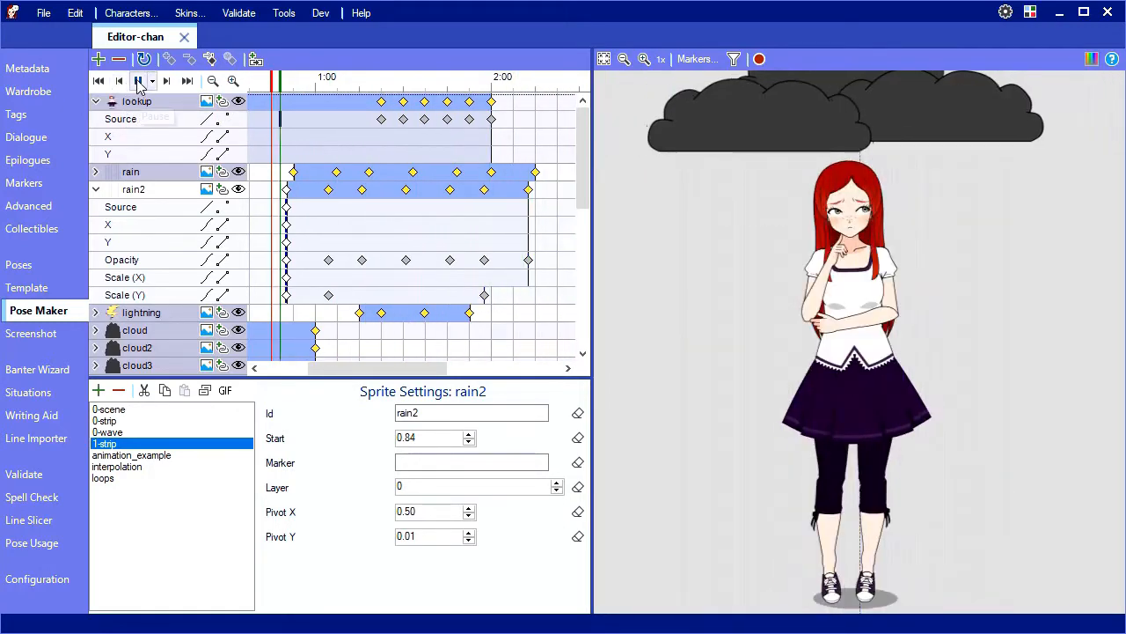
pyautogui.click(137, 81)
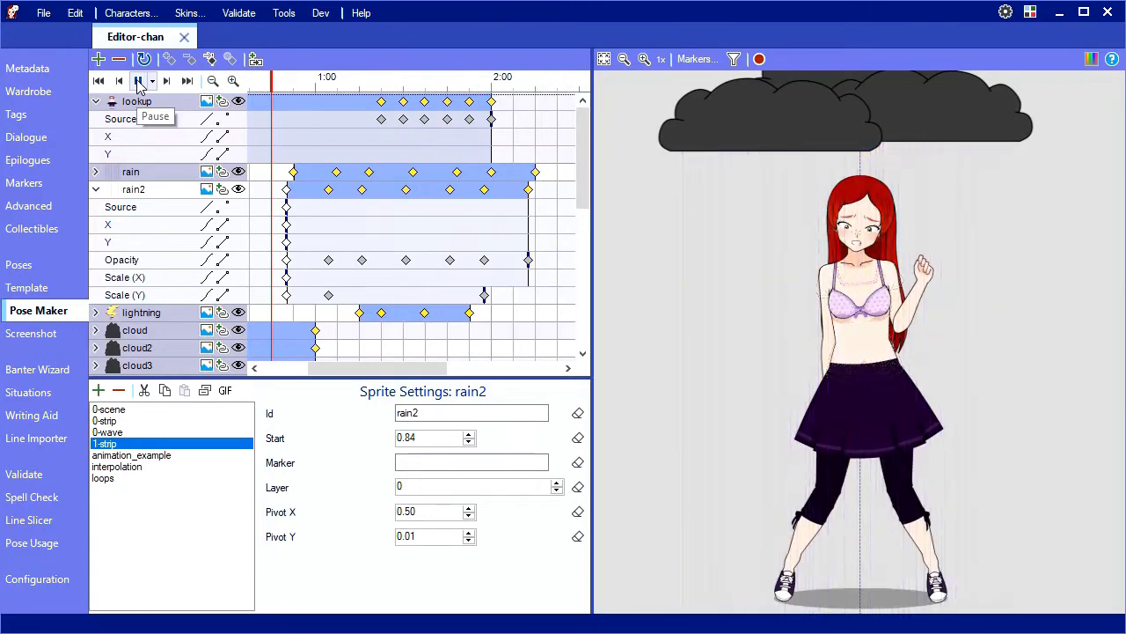
pyautogui.click(39, 287)
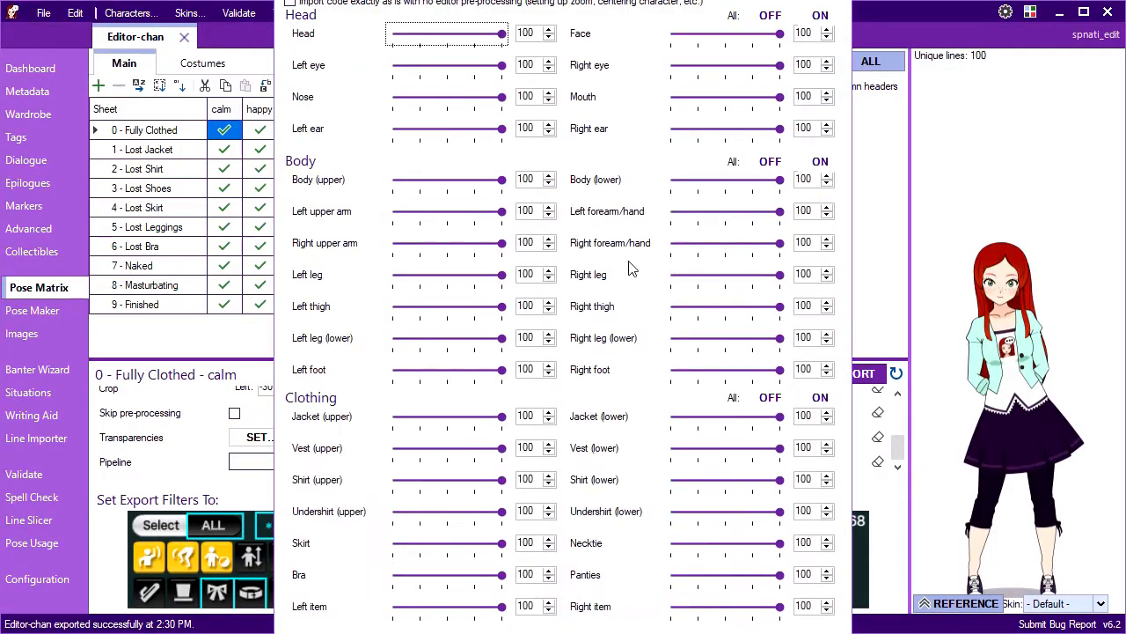
pyautogui.moveTo(501, 510); pyautogui.dragTo(454, 510)
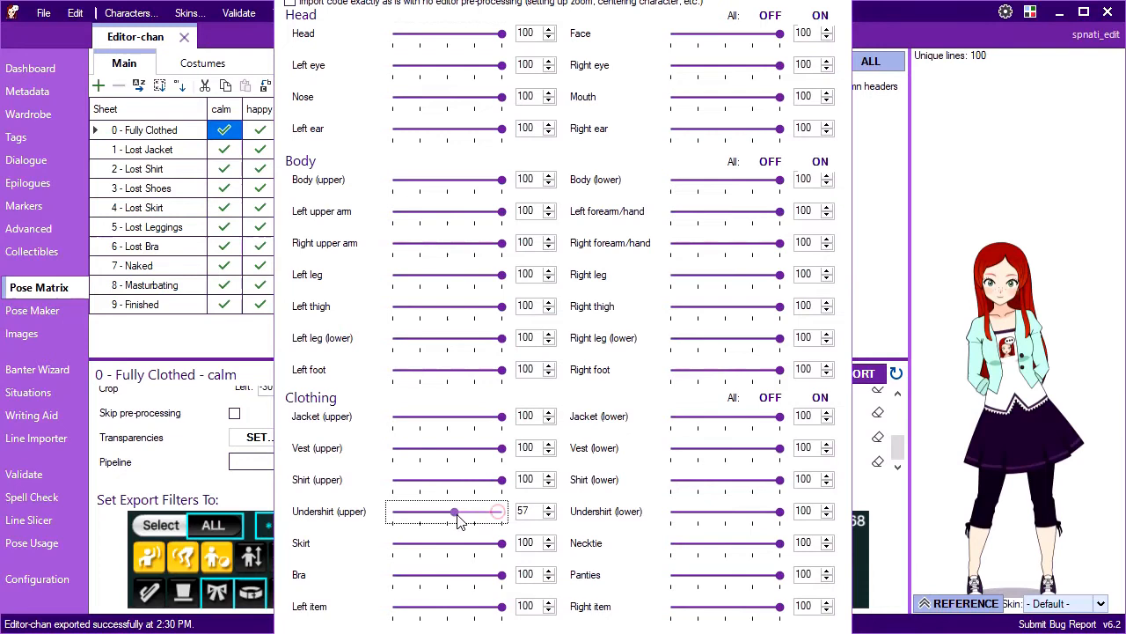
pyautogui.moveTo(783, 510); pyautogui.dragTo(759, 510)
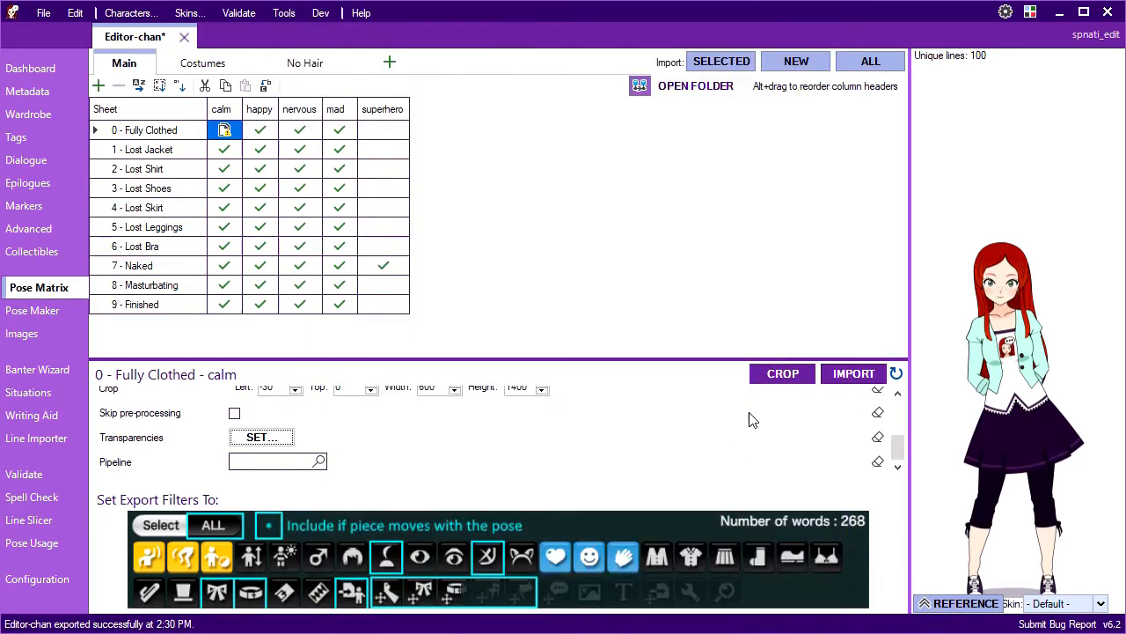
# - From the Pipeline field, create a new pipeline named 'wet' for the Fully Clothed calm pose
pyautogui.click(851, 374)
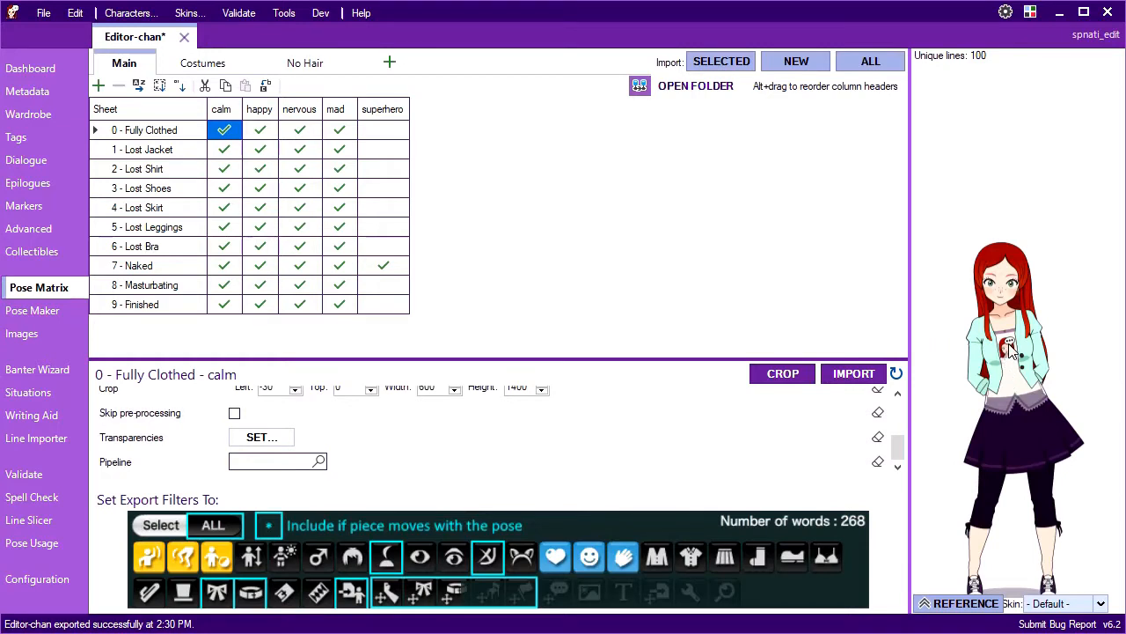
pyautogui.moveTo(978, 424)
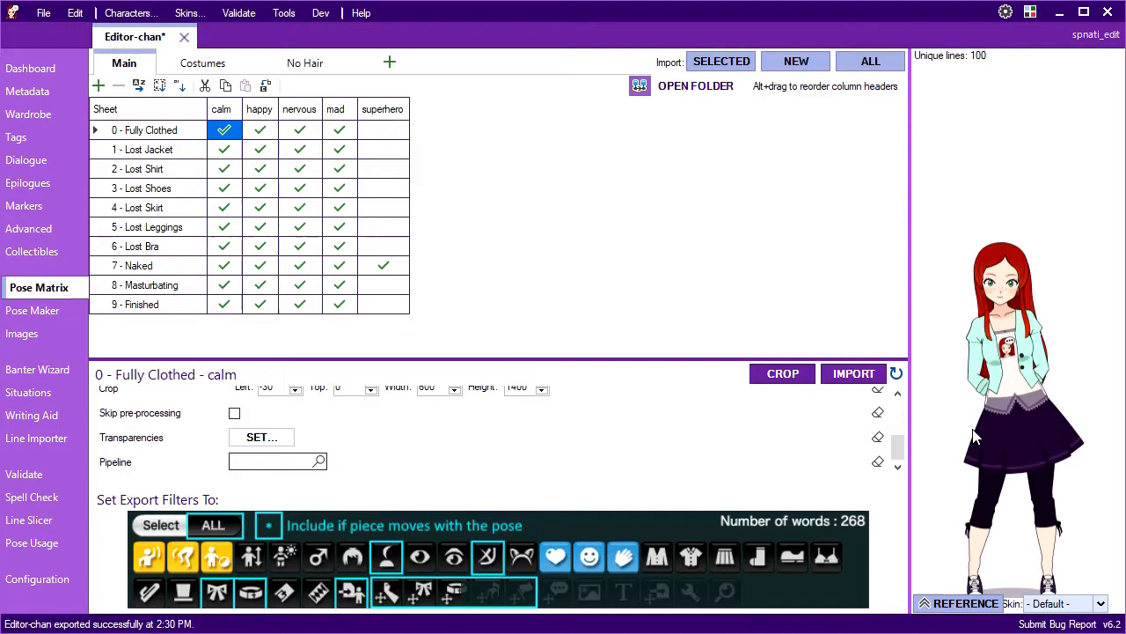
pyautogui.moveTo(370, 433)
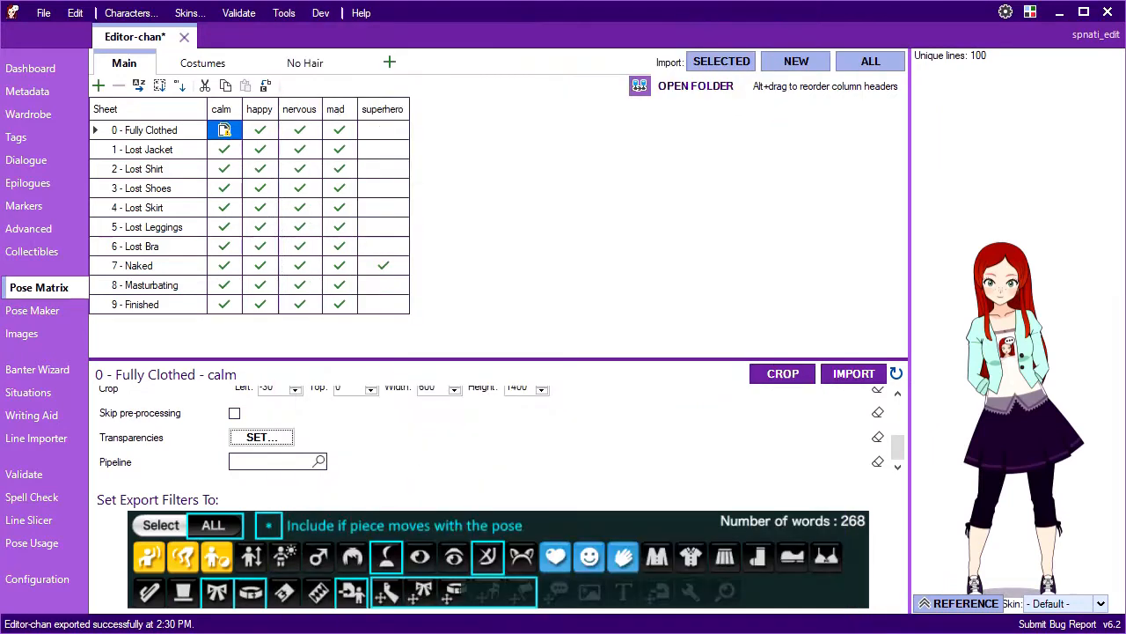
pyautogui.moveTo(683, 475)
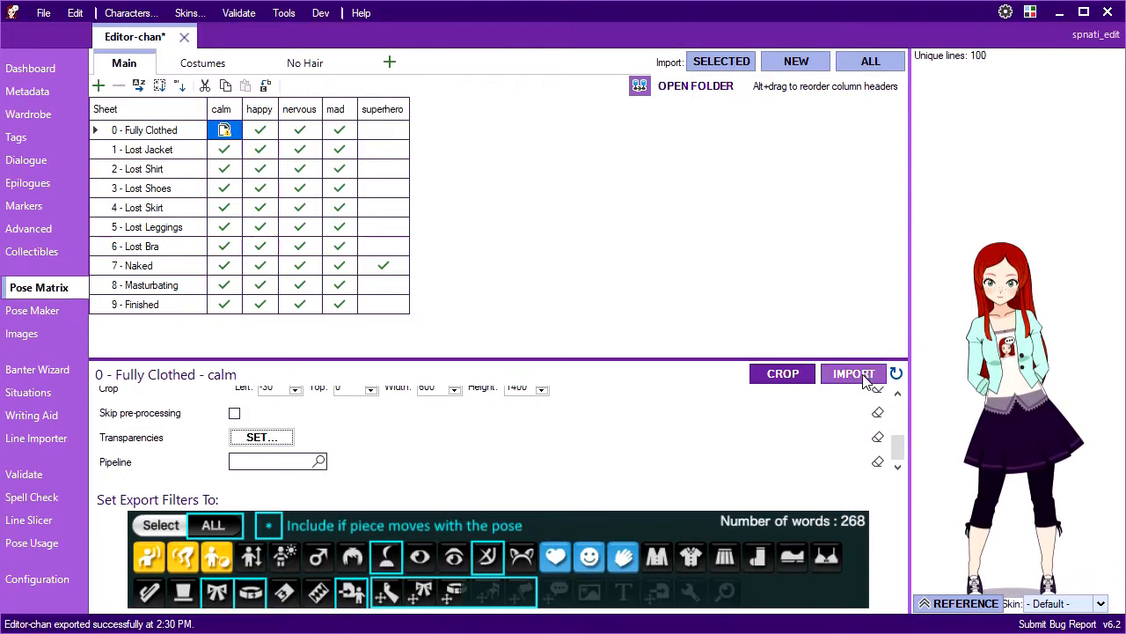
pyautogui.click(852, 373)
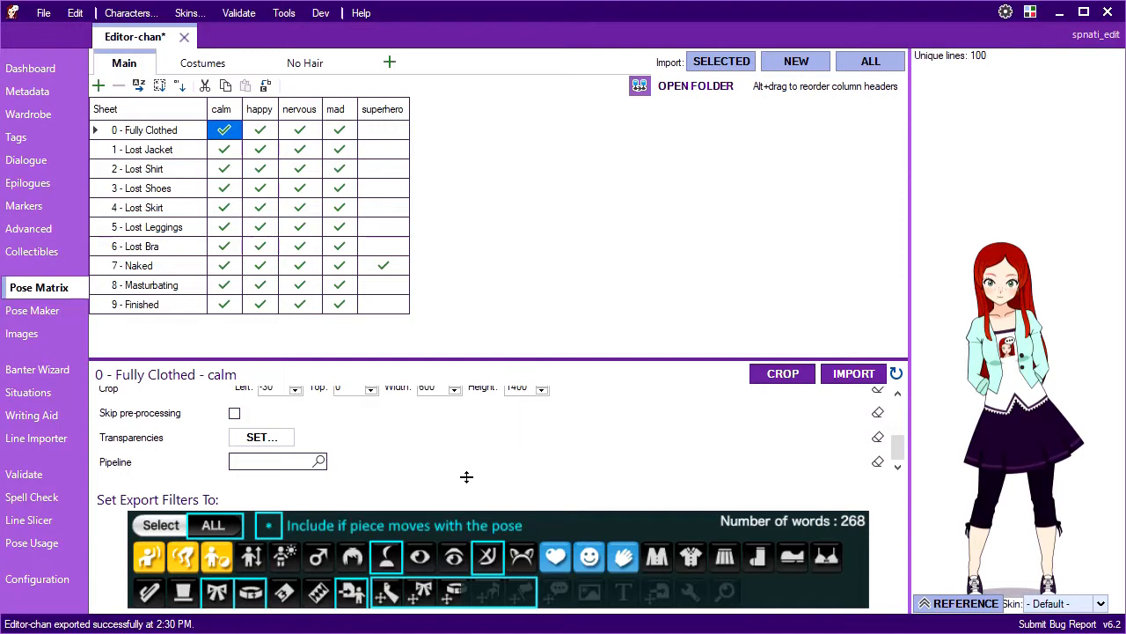
pyautogui.moveTo(383, 483)
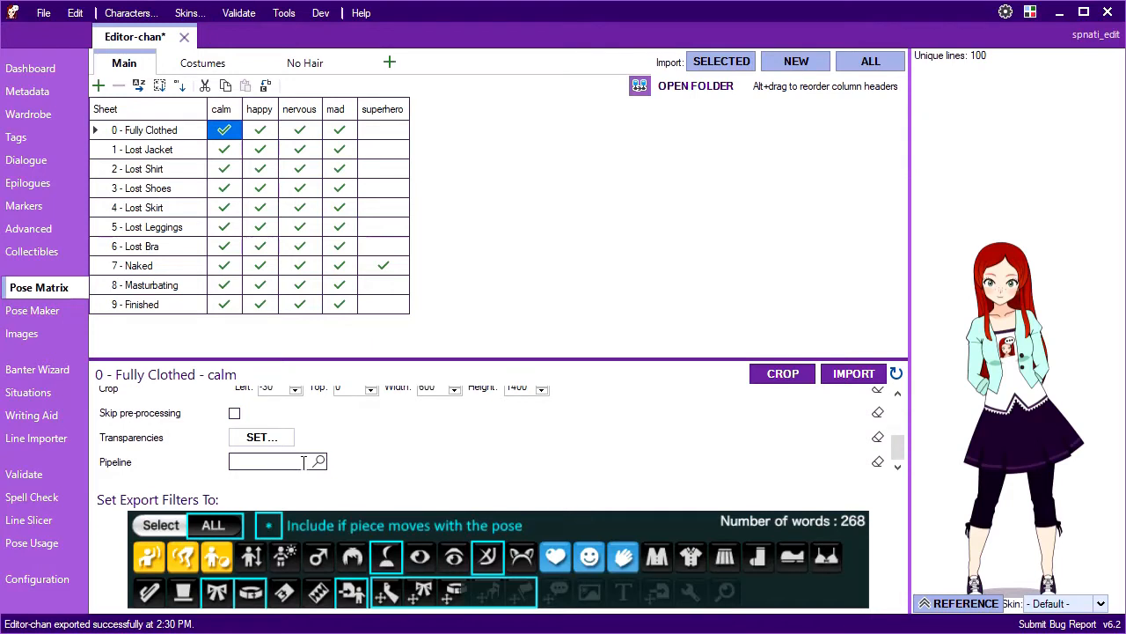
pyautogui.click(317, 461)
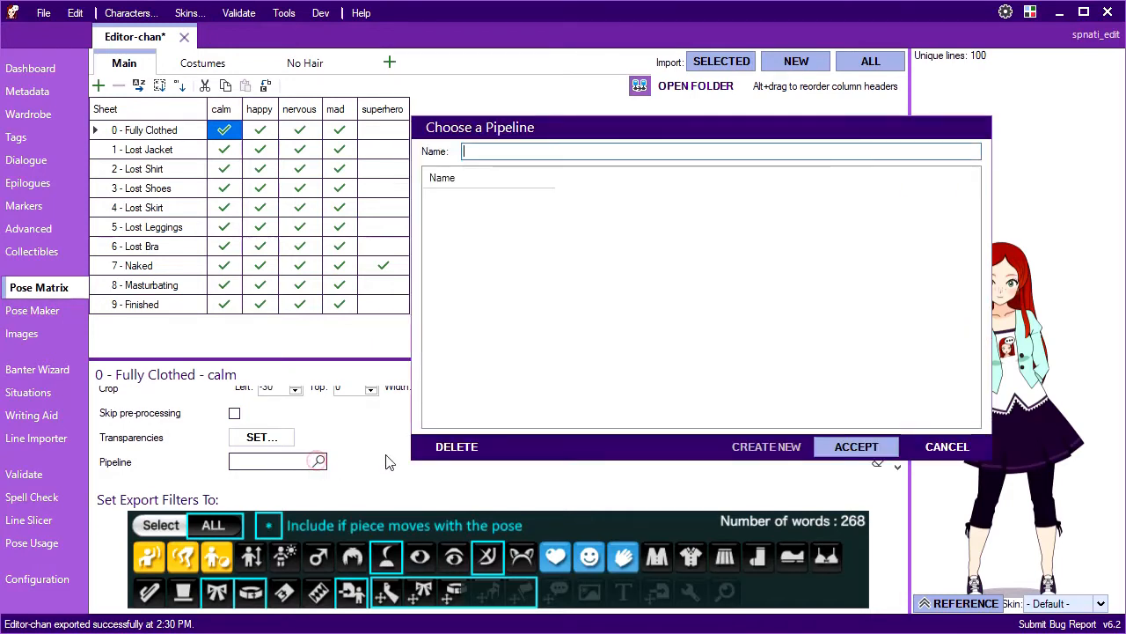
pyautogui.write('wet')
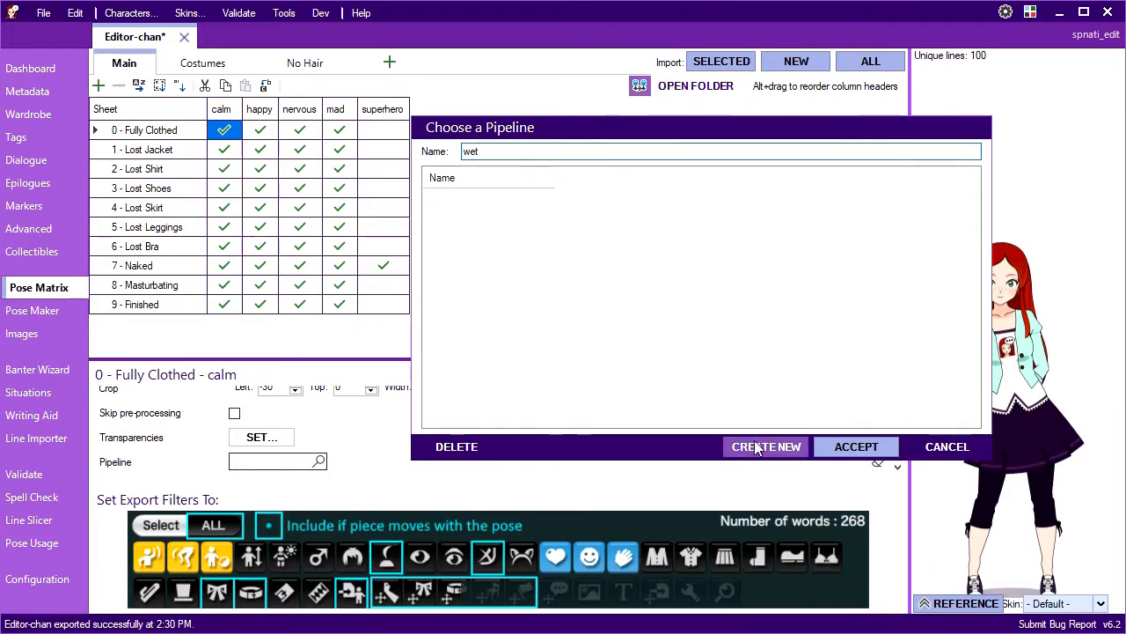
pyautogui.click(765, 447)
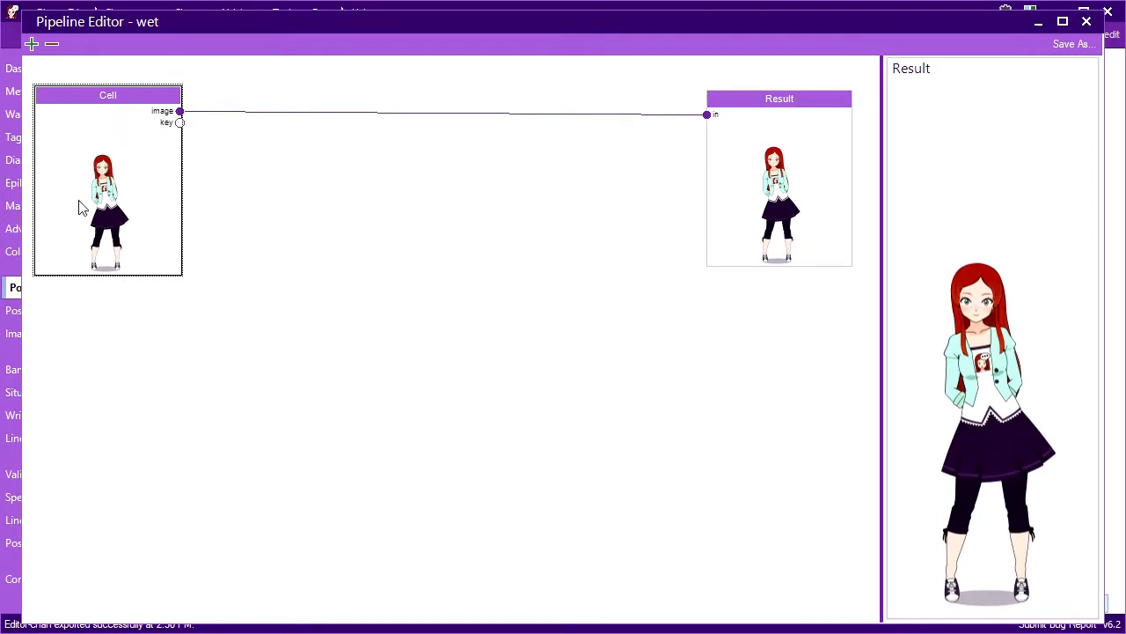
pyautogui.moveTo(826, 127)
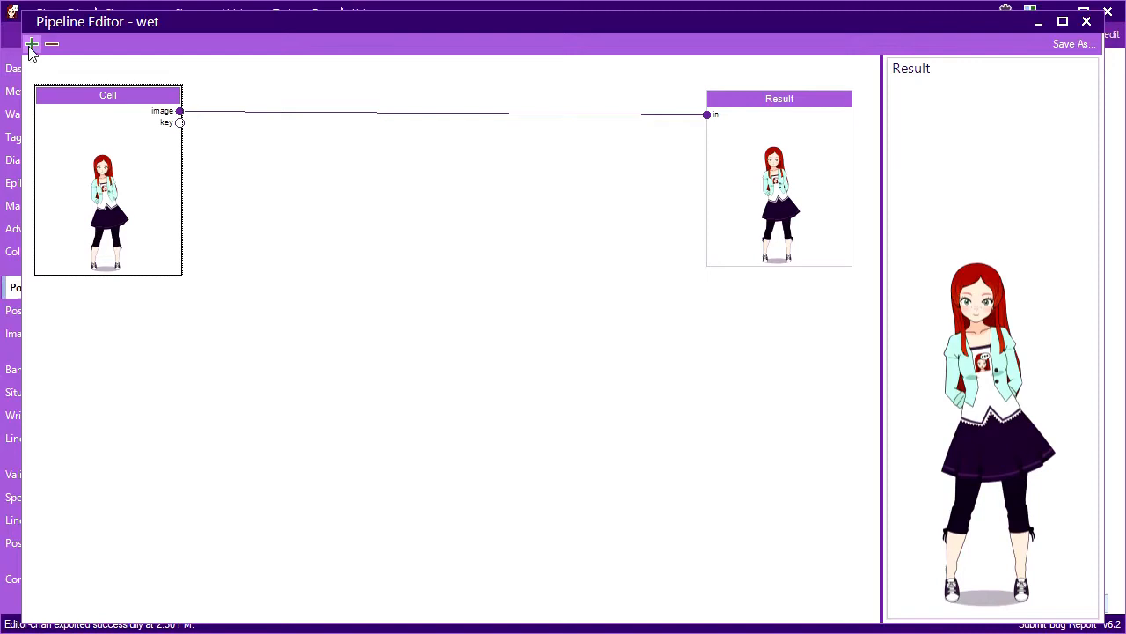
pyautogui.moveTo(32, 44)
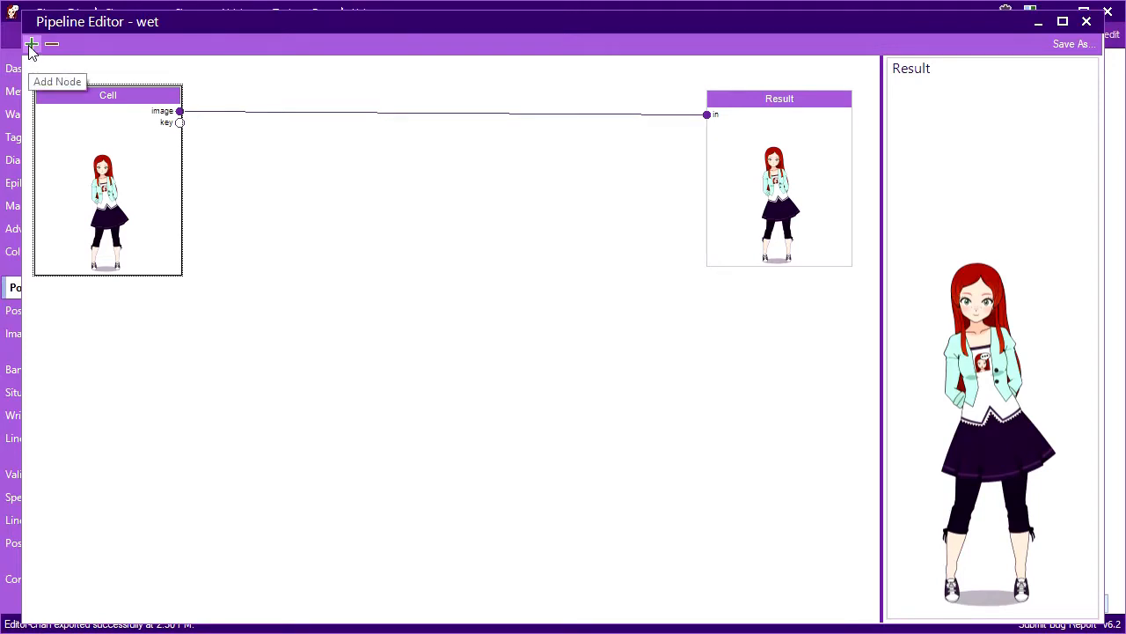
# - Add a Cell Reference node below Cell, sourcing the shirtless sheet 2 calm pose
pyautogui.click(32, 44)
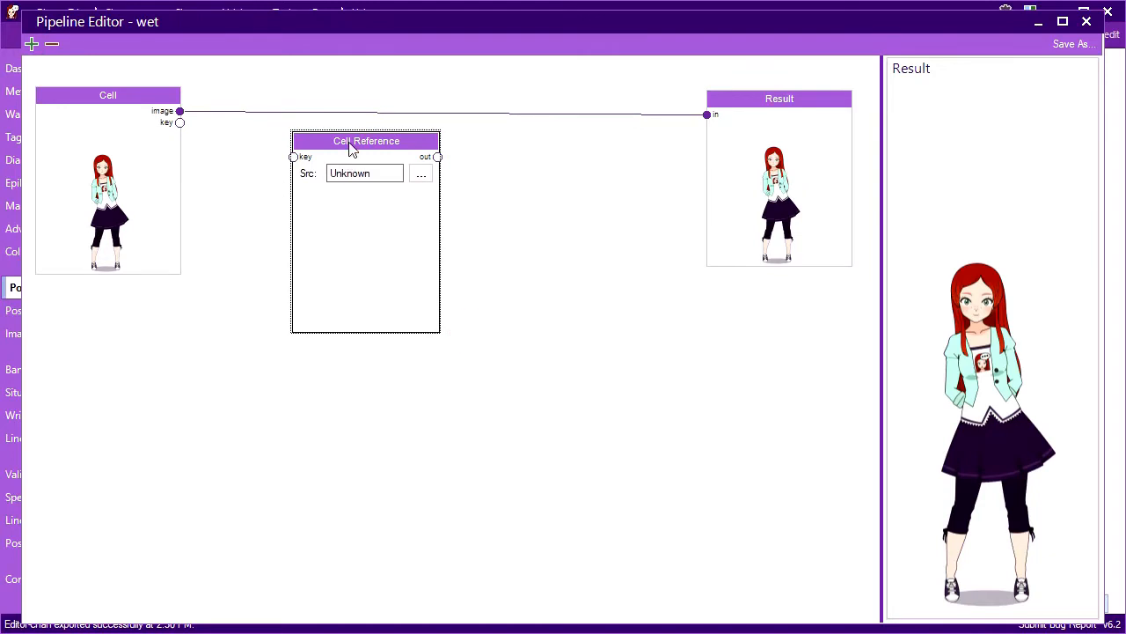
pyautogui.moveTo(366, 141); pyautogui.dragTo(109, 343)
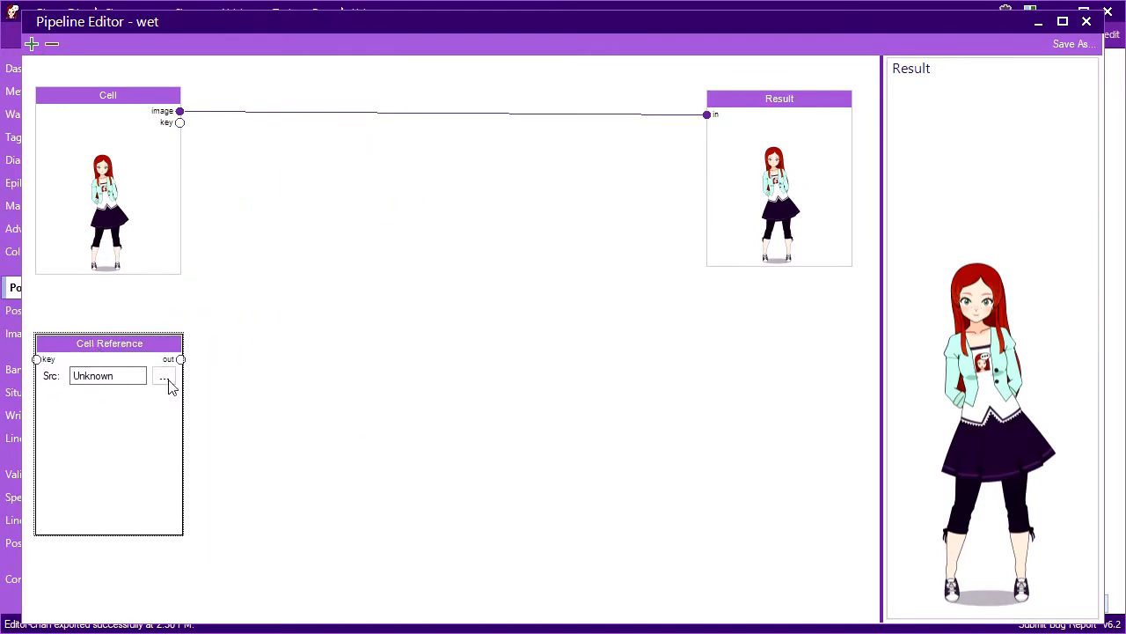
pyautogui.click(166, 376)
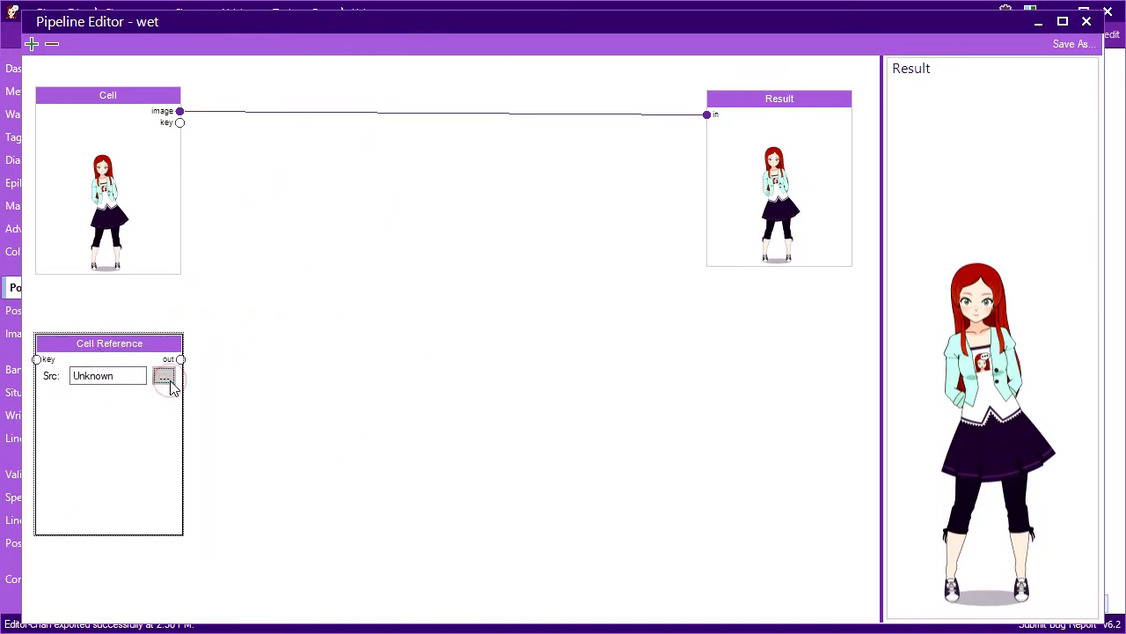
pyautogui.click(166, 375)
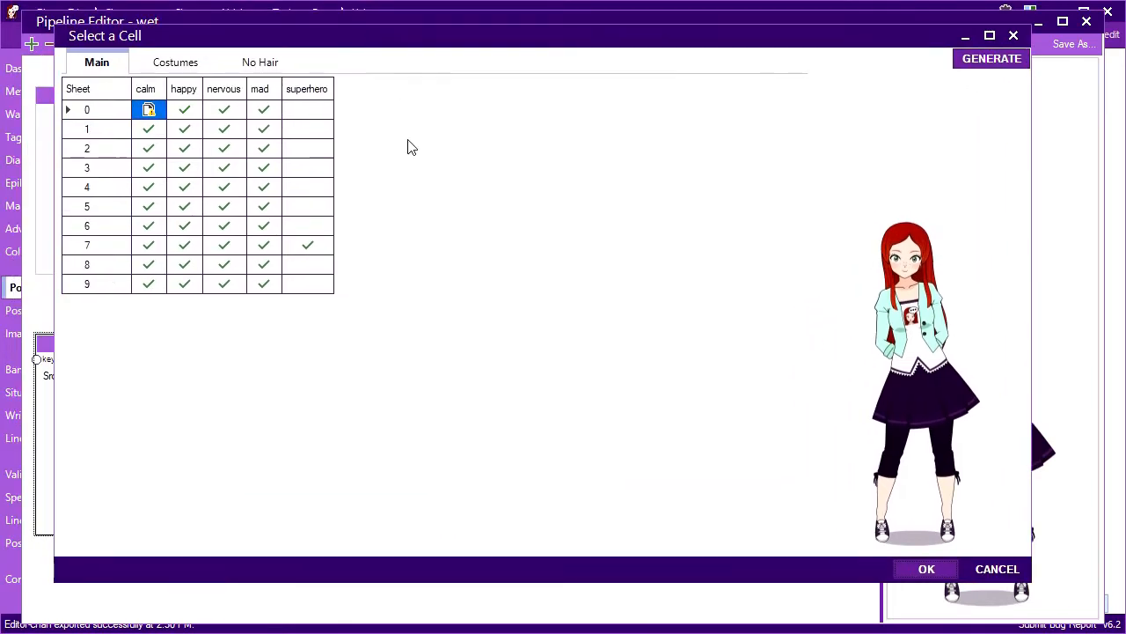
pyautogui.click(148, 148)
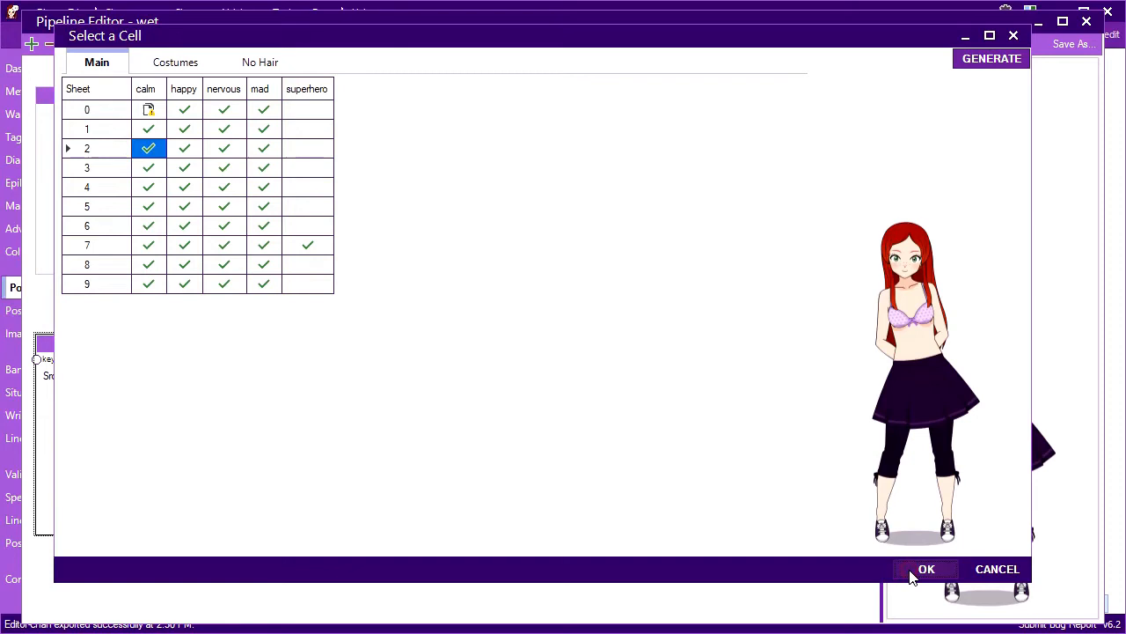
pyautogui.click(926, 569)
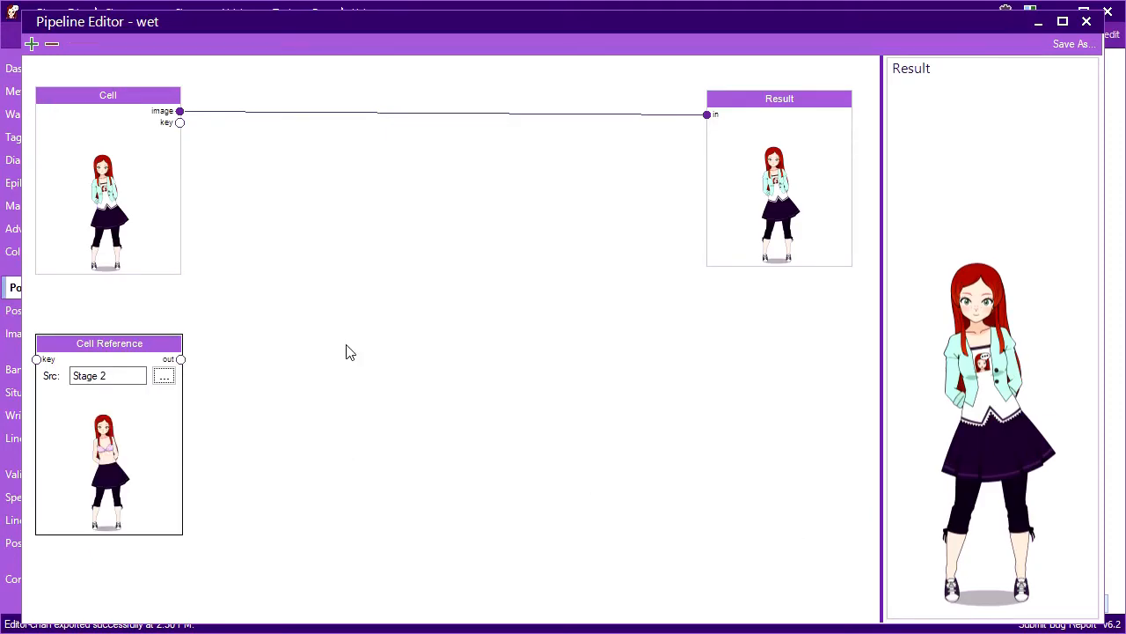
pyautogui.moveTo(195, 339)
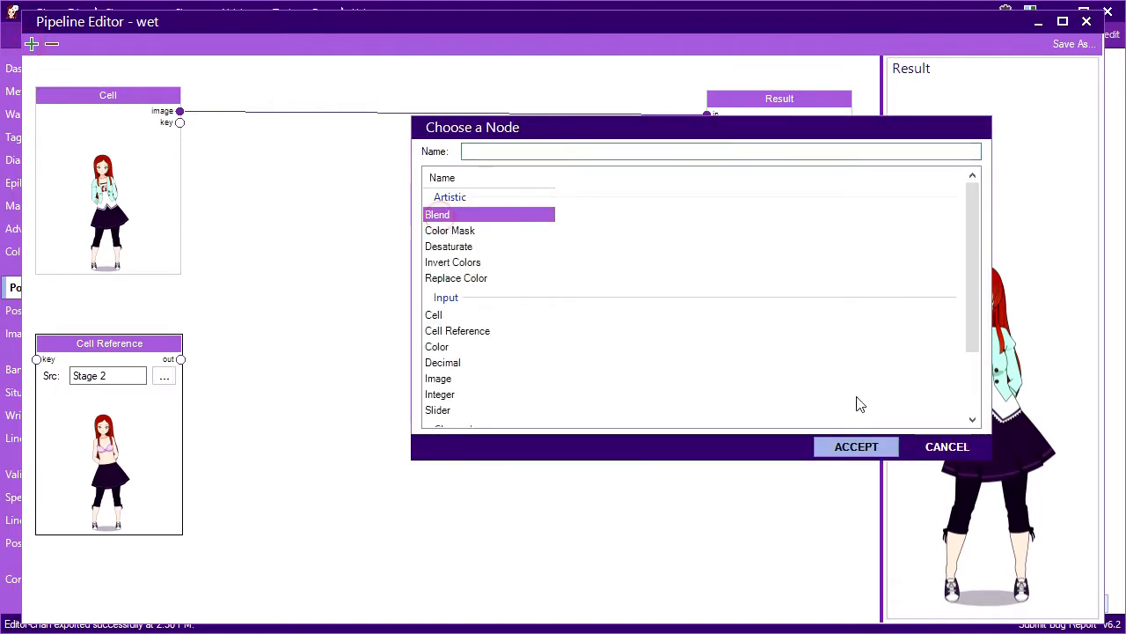
# - Add a Blend node taking Cell image as base and the Stage 2 reference as blend, with a 0.50 Slider on amount
pyautogui.click(855, 447)
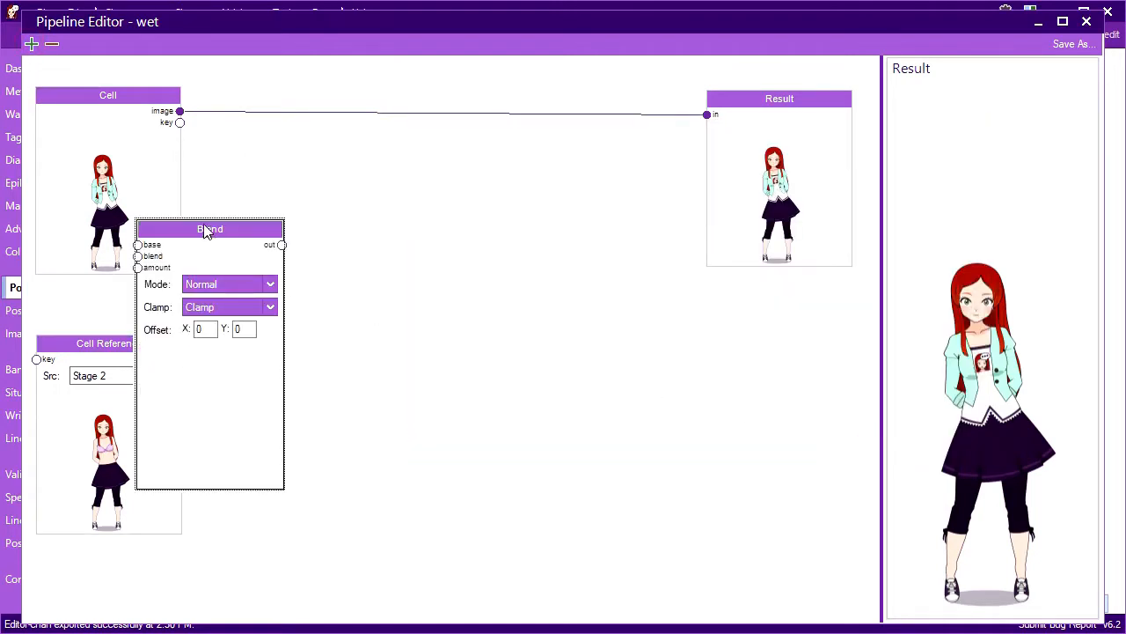
pyautogui.moveTo(209, 229); pyautogui.dragTo(437, 139)
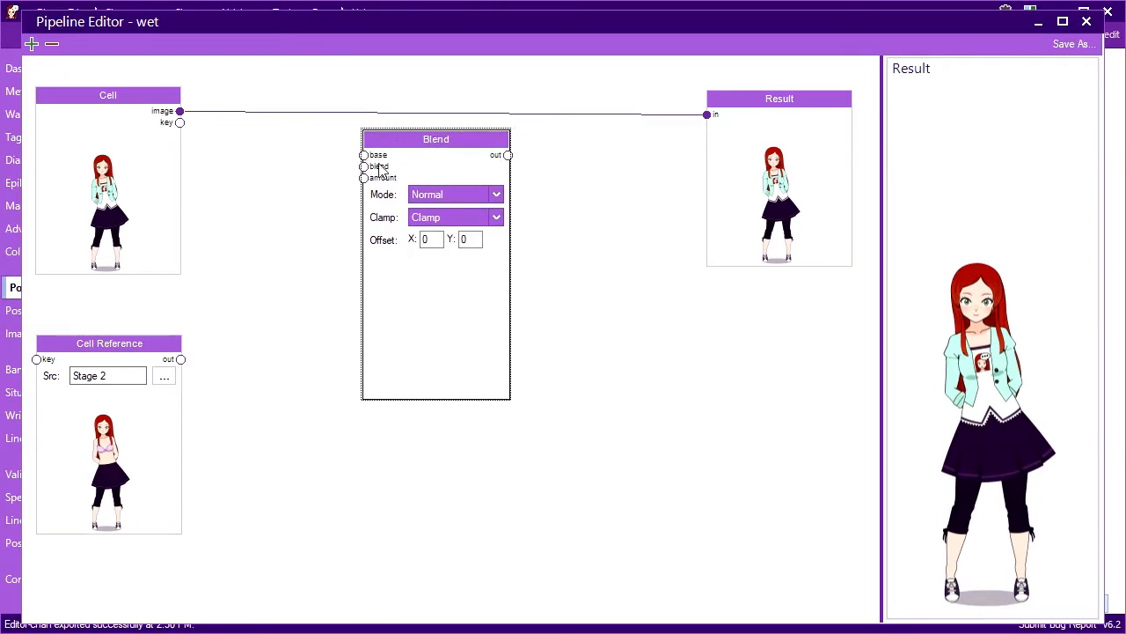
pyautogui.moveTo(95, 461)
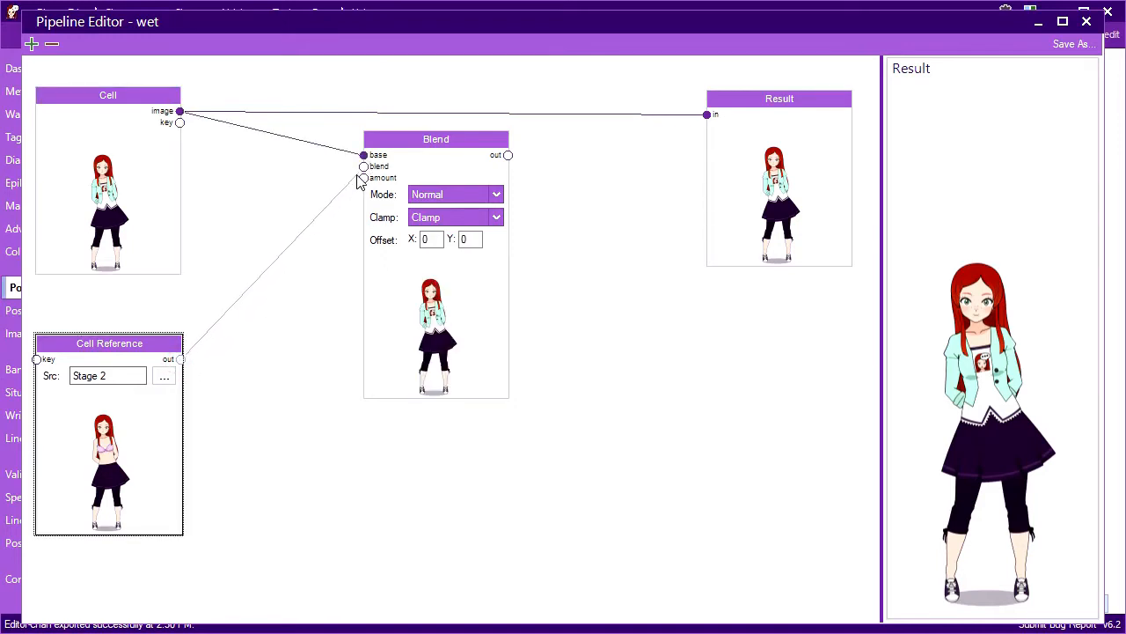
pyautogui.moveTo(179, 359); pyautogui.dragTo(363, 165)
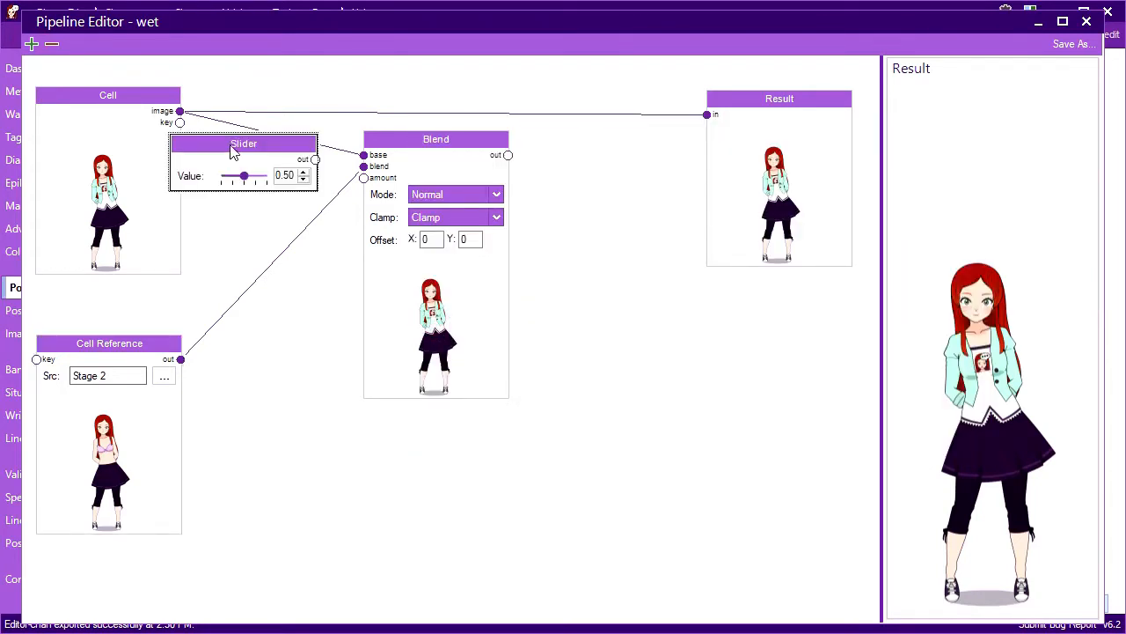
pyautogui.moveTo(243, 144); pyautogui.dragTo(264, 458)
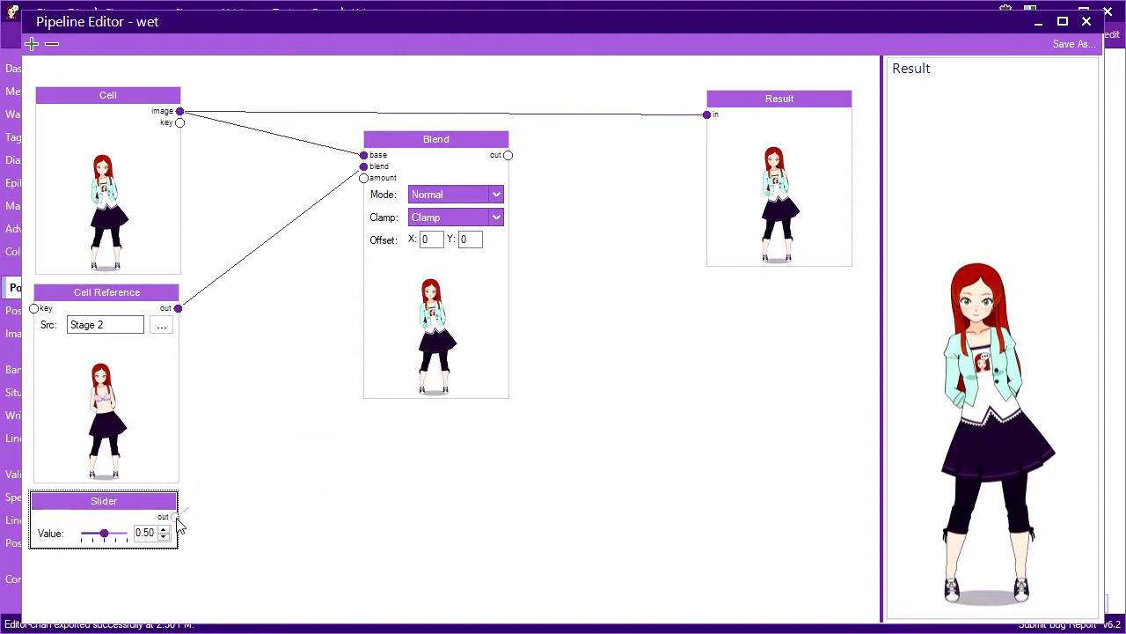
# - Preview the Blend output, sweep the slider amount between 0.23 and 0.92, and leave it at 0.48
pyautogui.moveTo(436, 139); pyautogui.dragTo(371, 145)
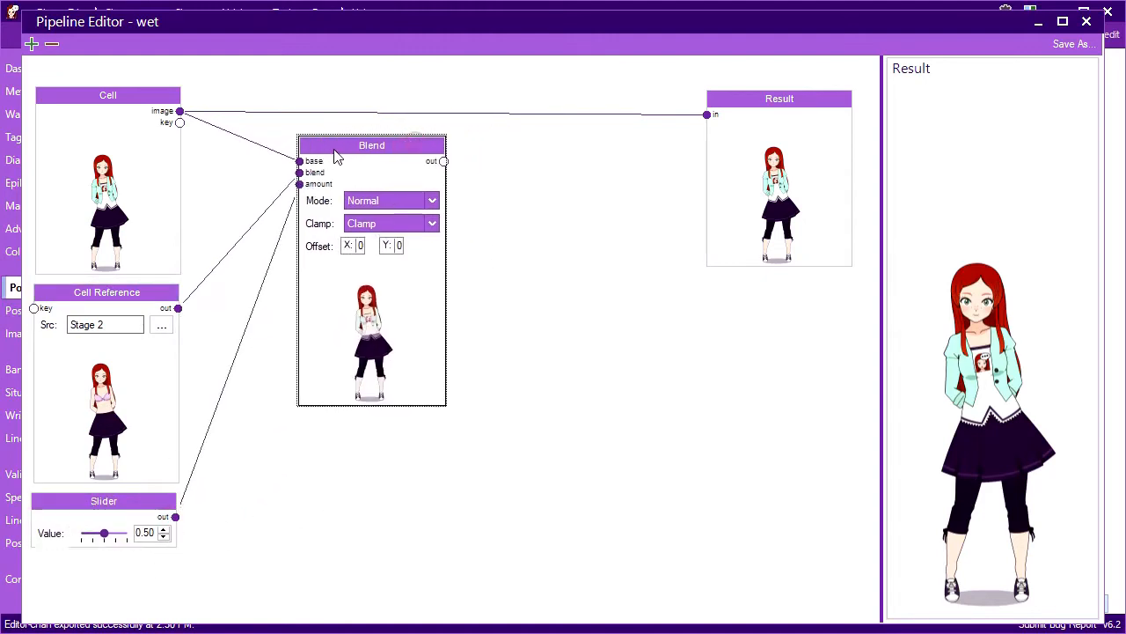
pyautogui.moveTo(104, 534); pyautogui.dragTo(96, 533)
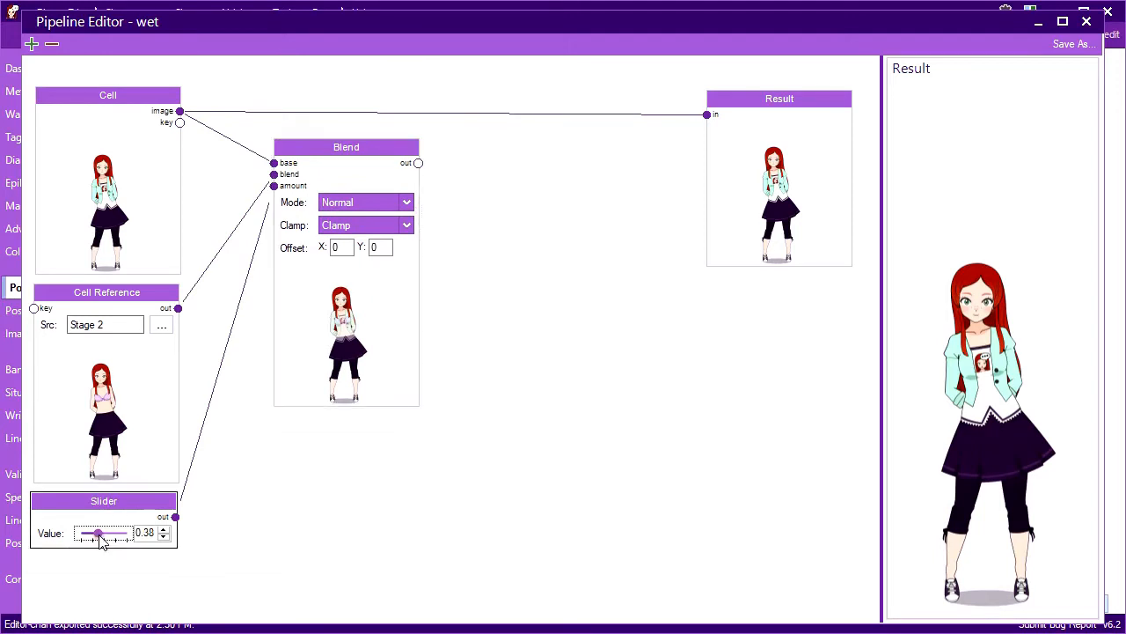
pyautogui.moveTo(96, 531); pyautogui.dragTo(113, 531)
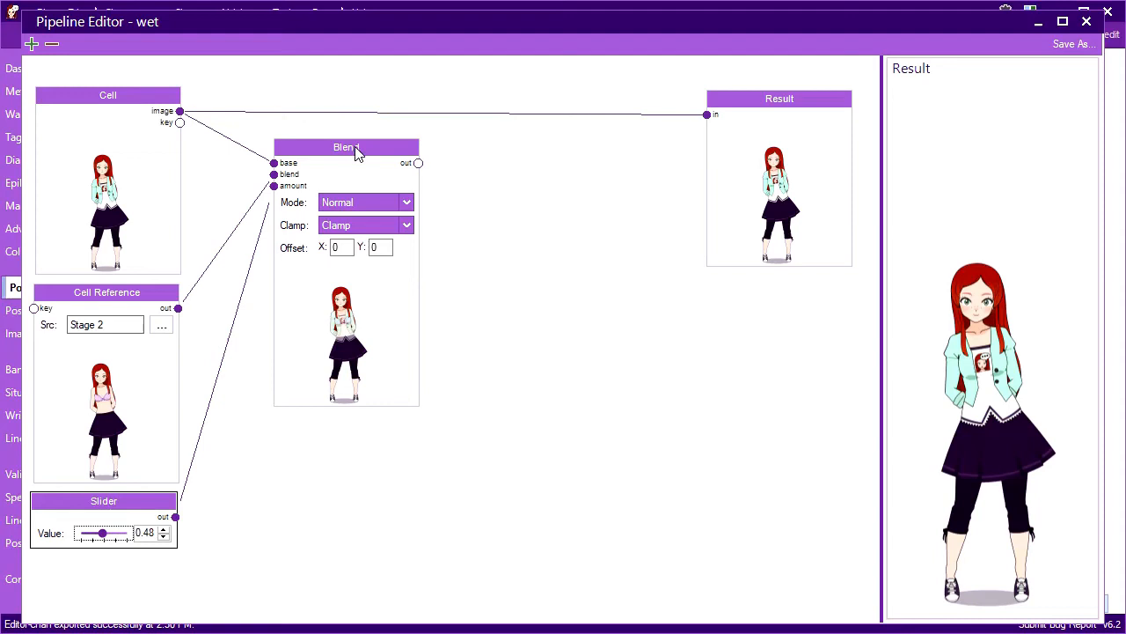
pyautogui.click(345, 148)
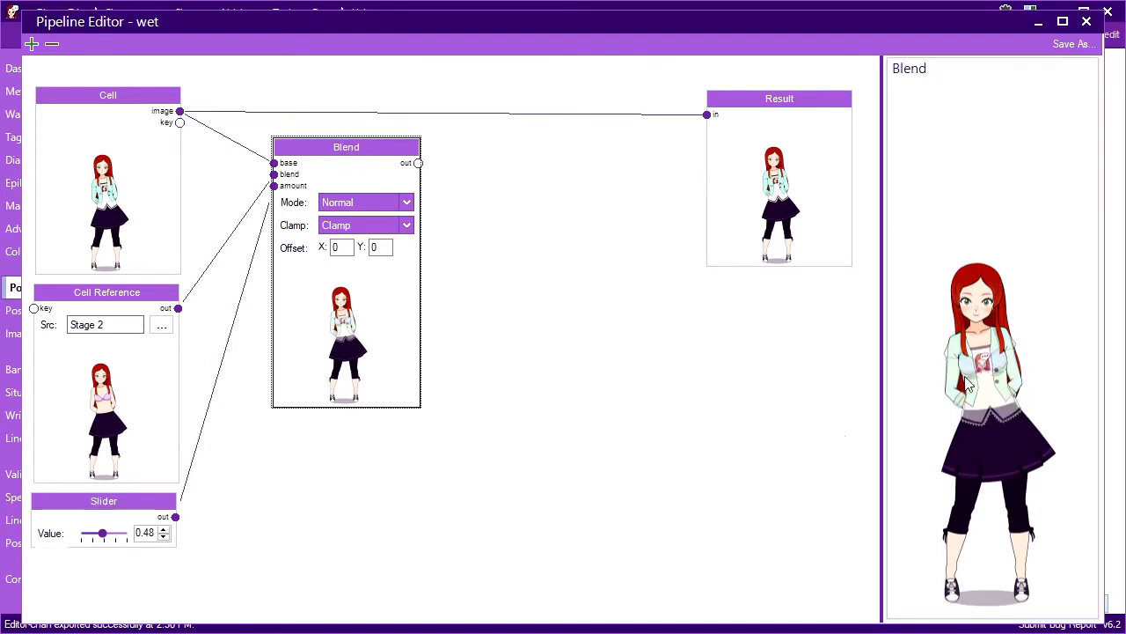
pyautogui.moveTo(102, 531); pyautogui.dragTo(120, 531)
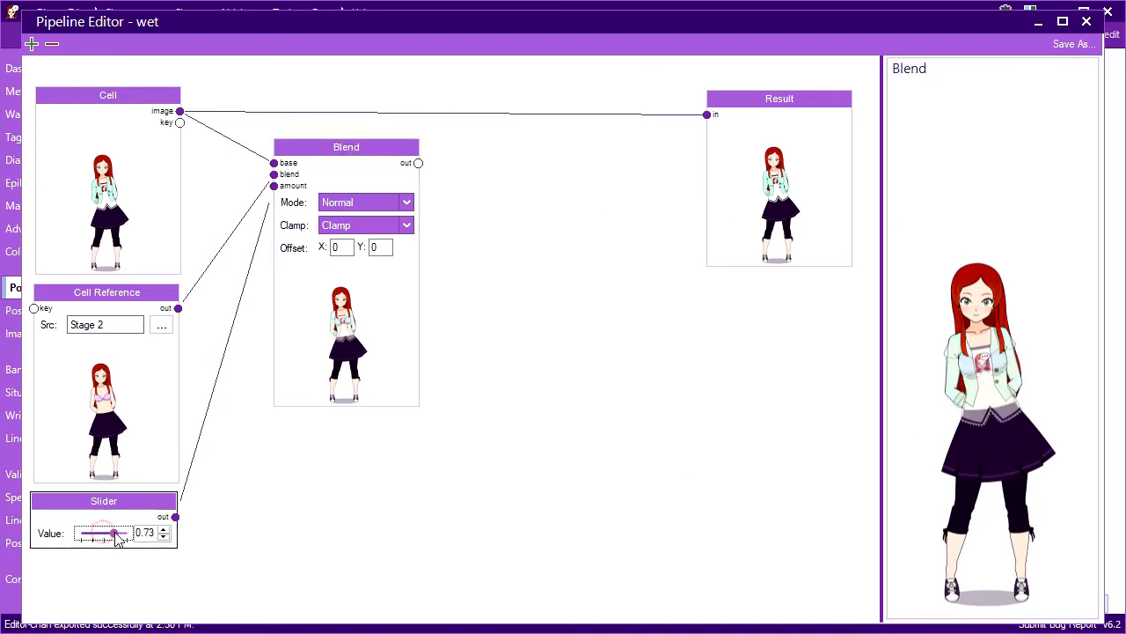
pyautogui.moveTo(112, 537); pyautogui.dragTo(127, 537)
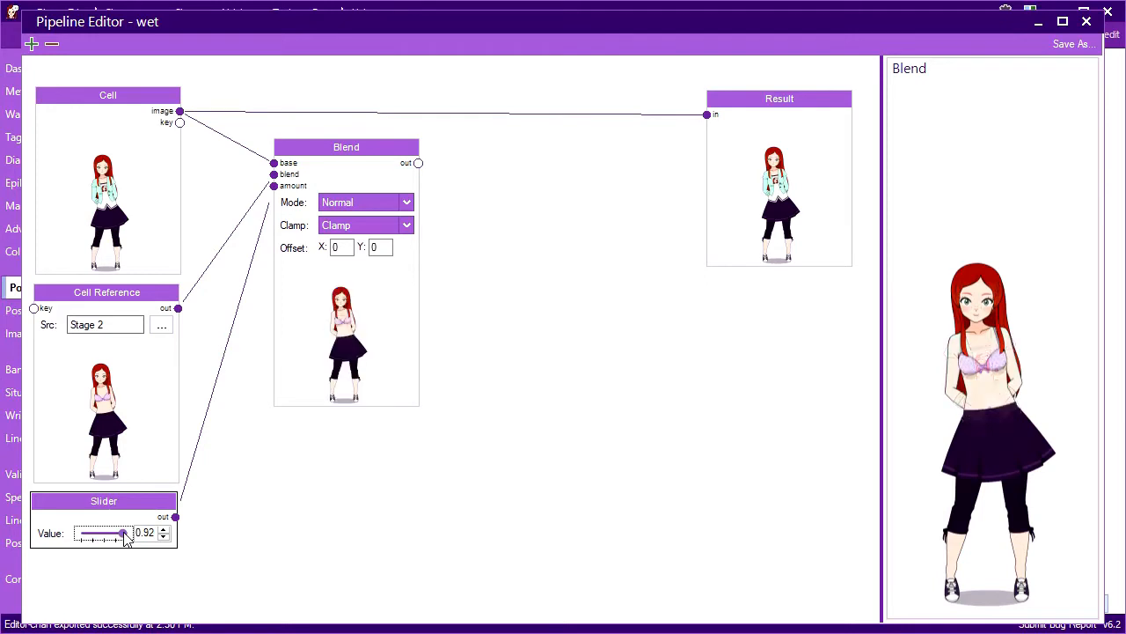
pyautogui.moveTo(123, 535); pyautogui.dragTo(88, 535)
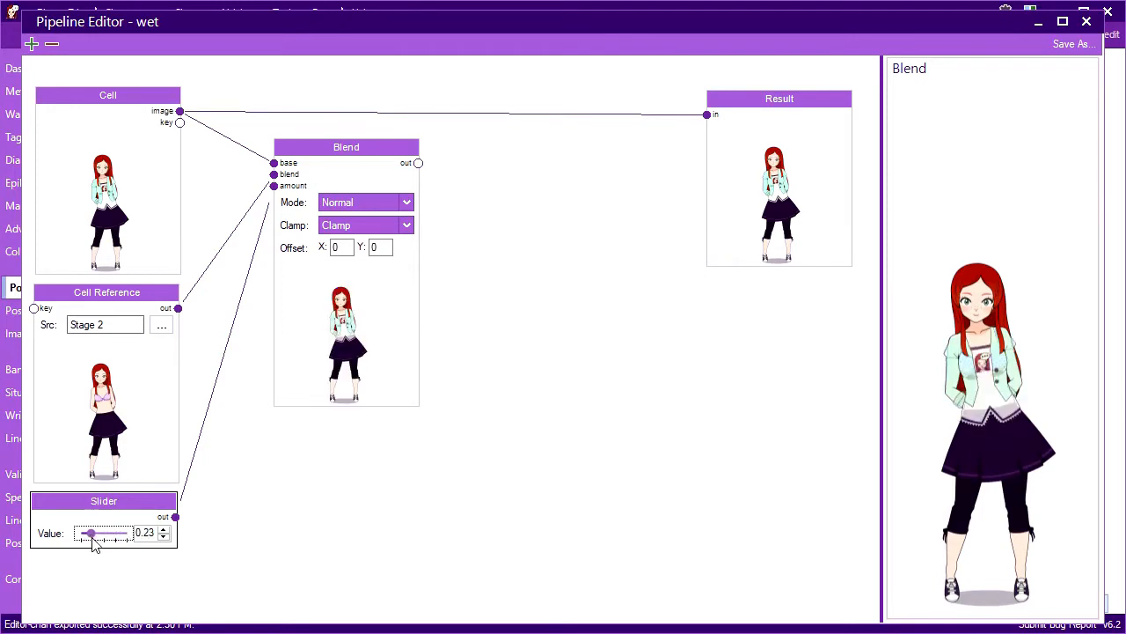
pyautogui.moveTo(88, 531); pyautogui.dragTo(102, 531)
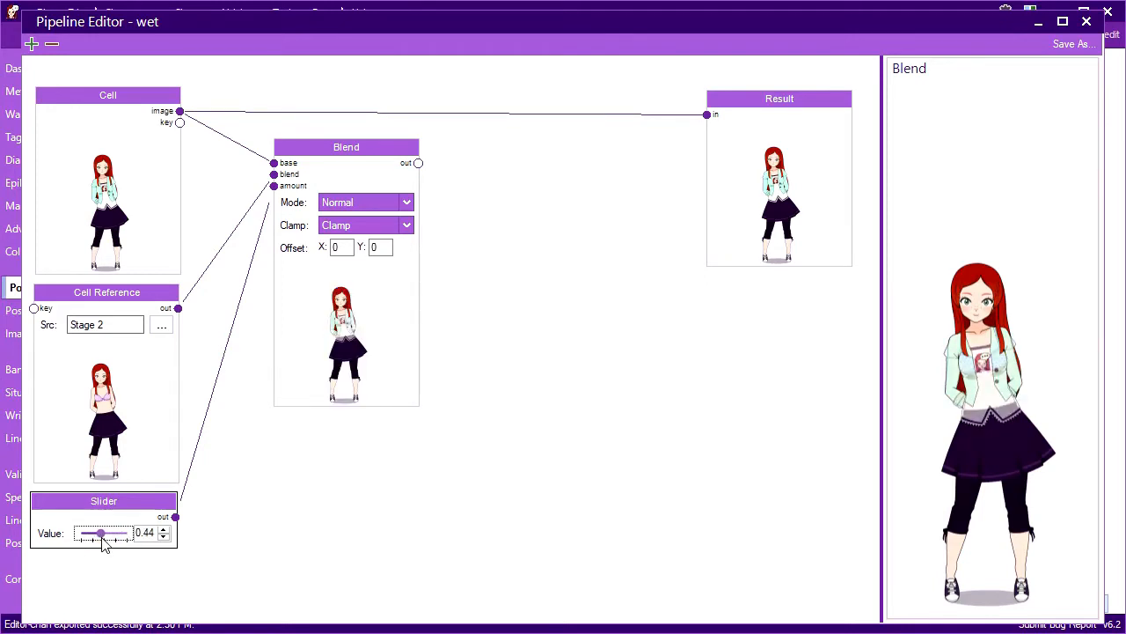
pyautogui.moveTo(99, 532); pyautogui.dragTo(102, 532)
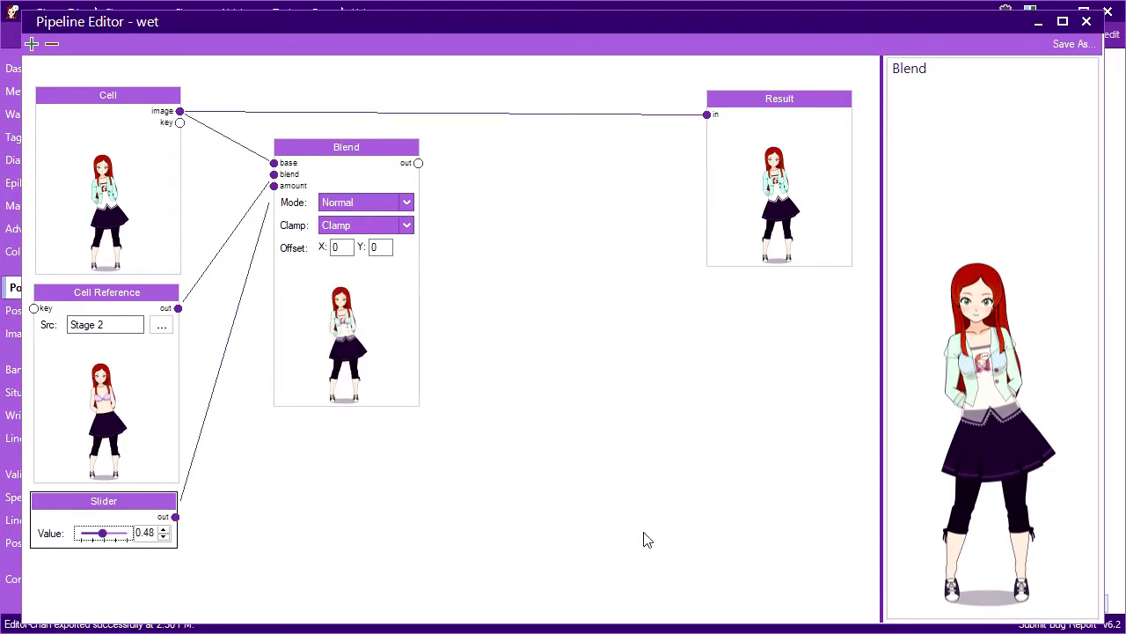
pyautogui.moveTo(943, 368)
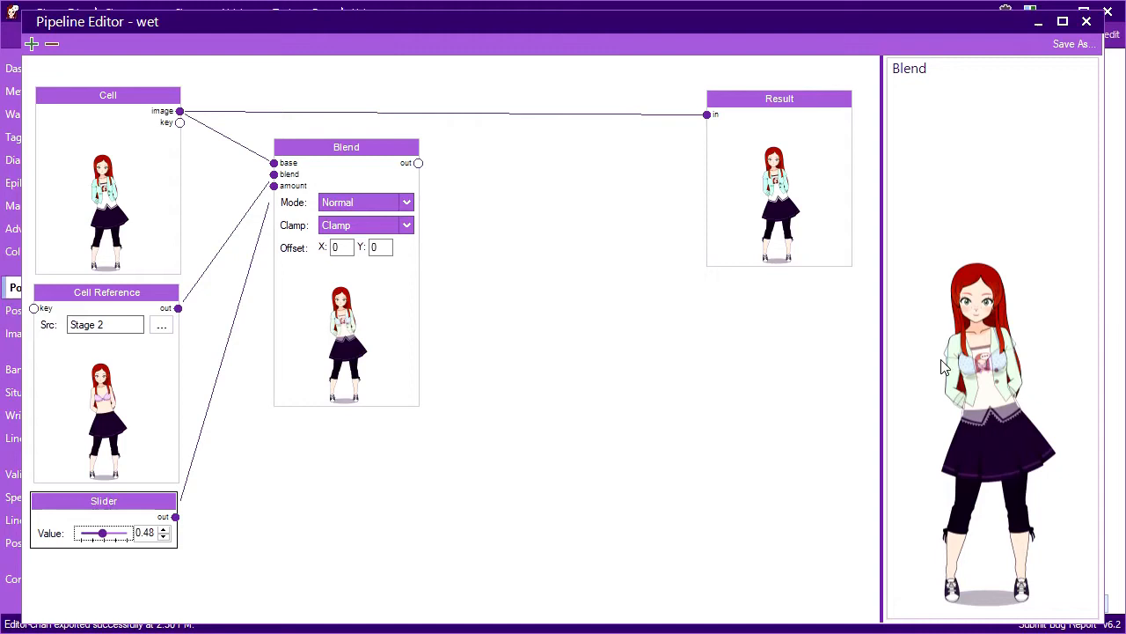
pyautogui.moveTo(982, 398)
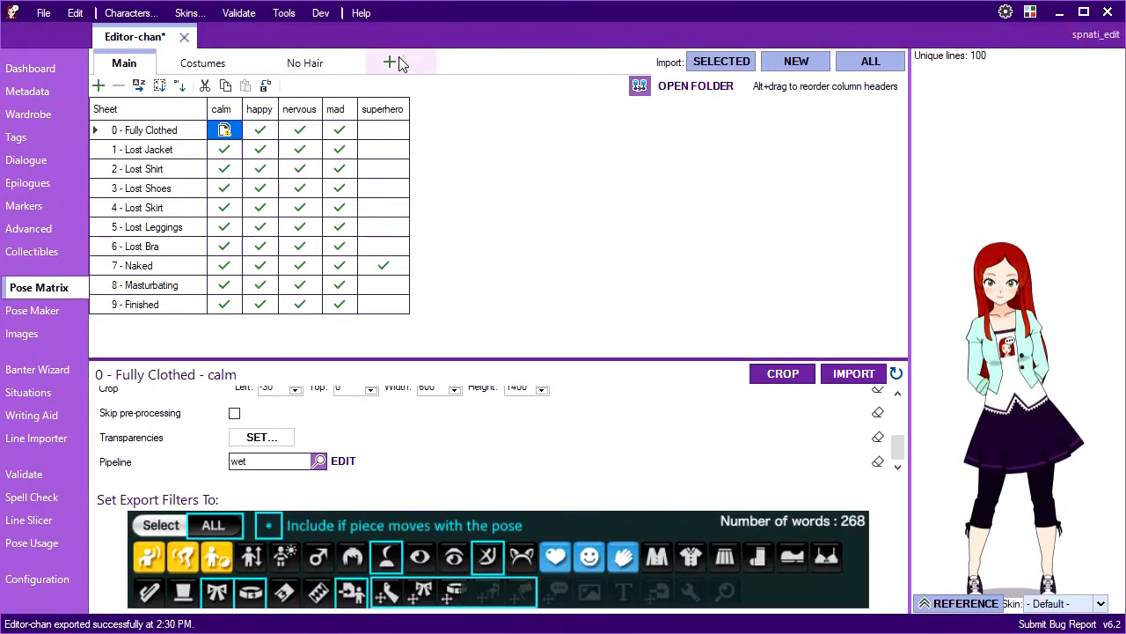
# - Add a stage-independent sheet 'Wet' copied from Main and rename its Global row to 'no shirt'
pyautogui.click(391, 61)
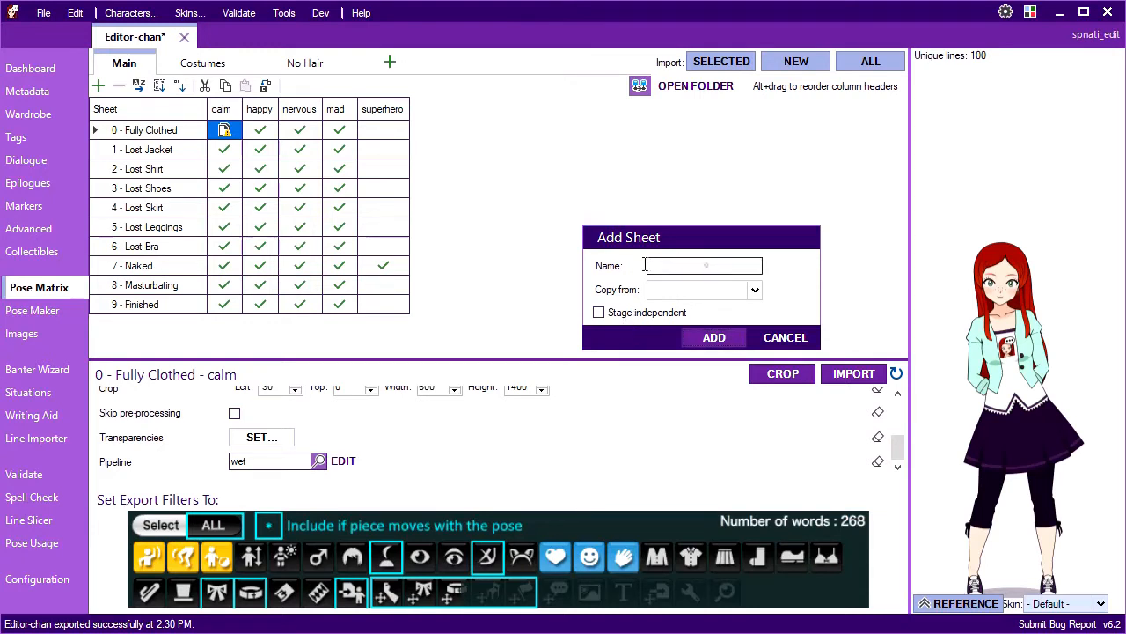
pyautogui.write('Wet')
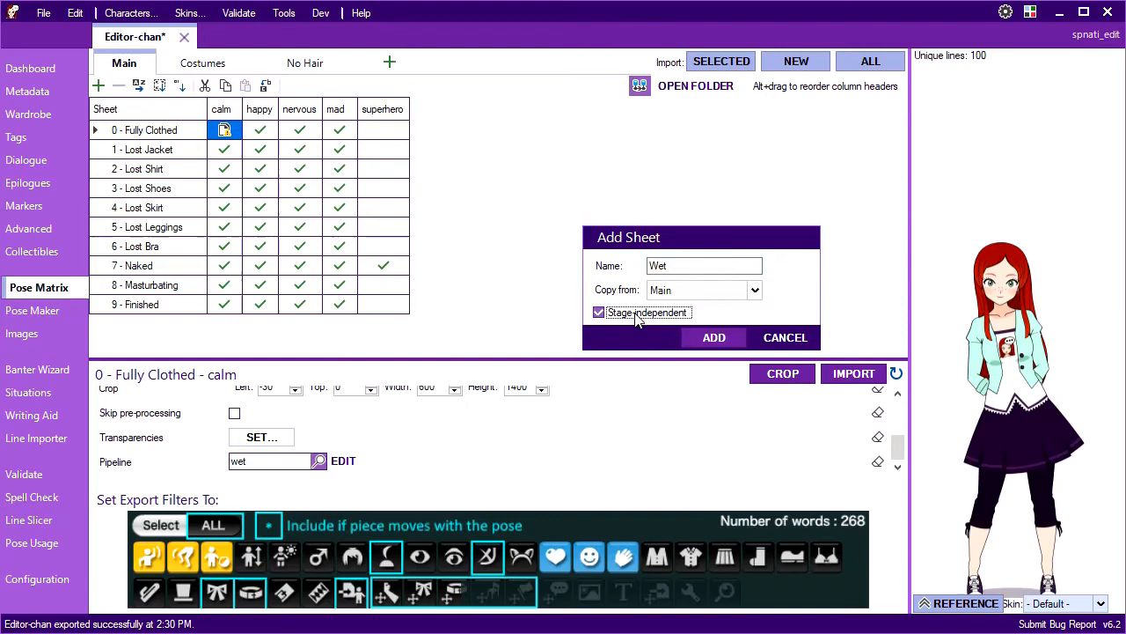
pyautogui.click(598, 311)
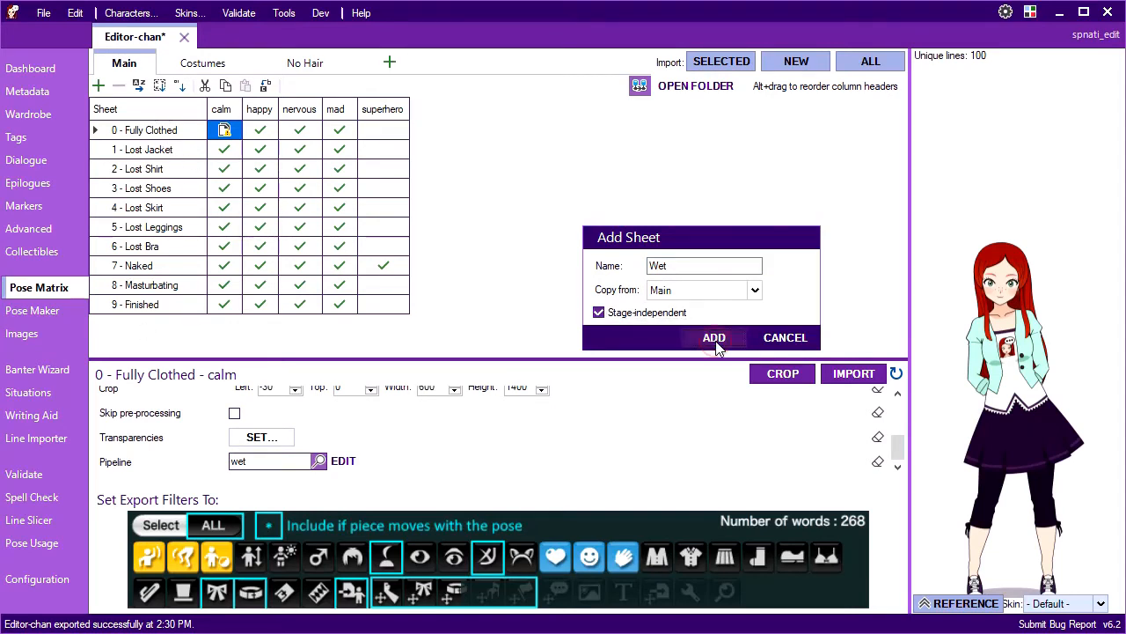
pyautogui.click(715, 338)
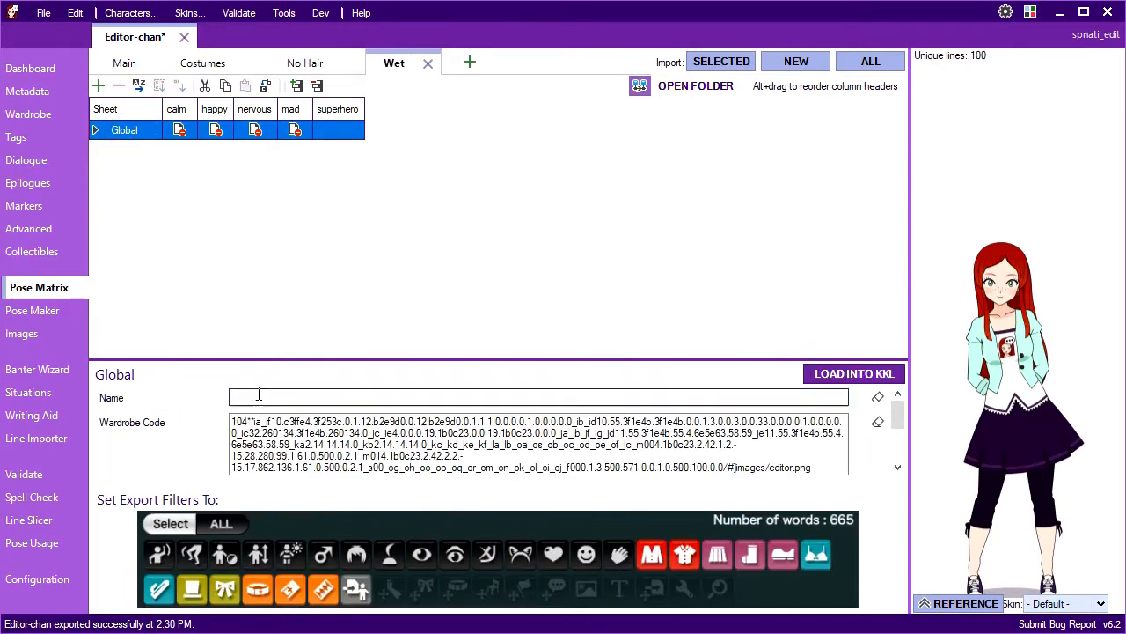
pyautogui.click(123, 63)
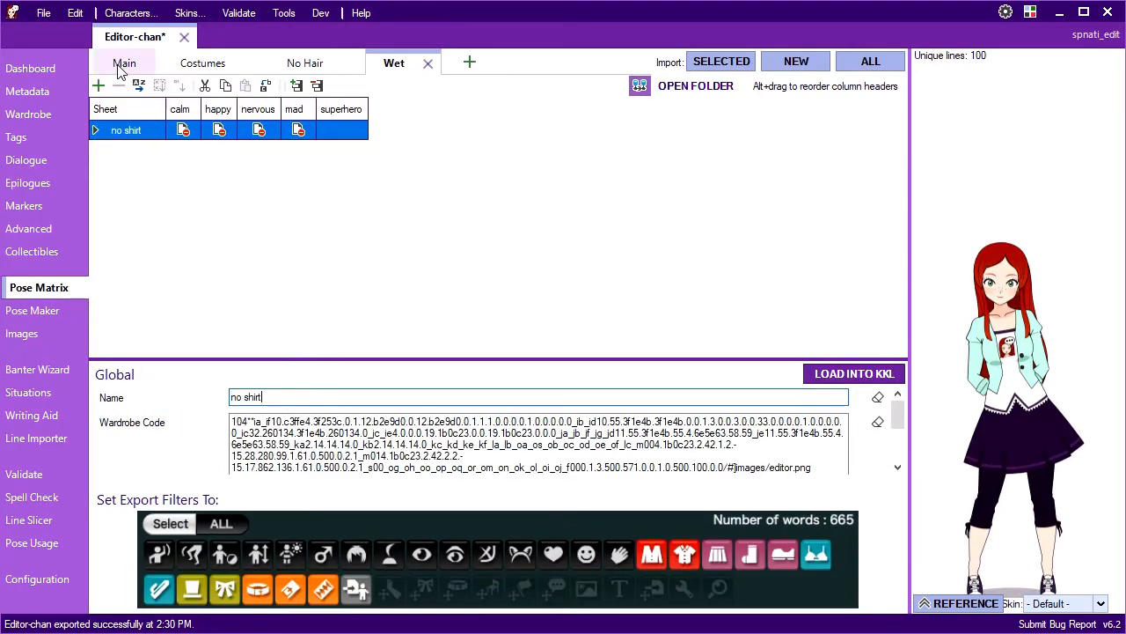
# - In Kisekae, take the shirt off the character and copy the exported outfit code
pyautogui.click(123, 63)
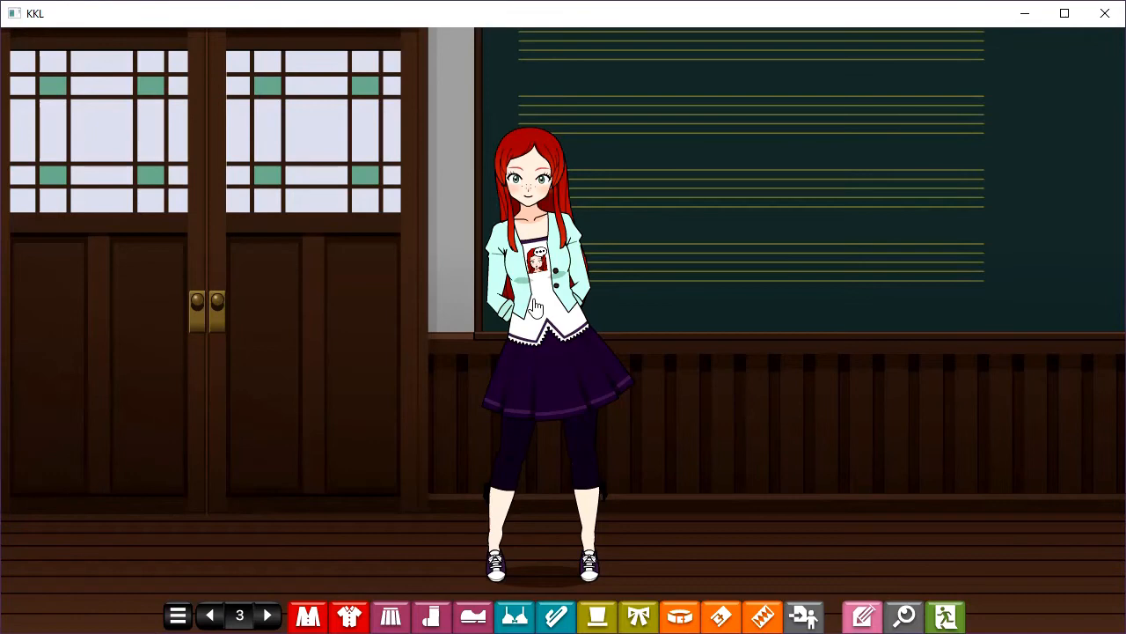
pyautogui.click(802, 616)
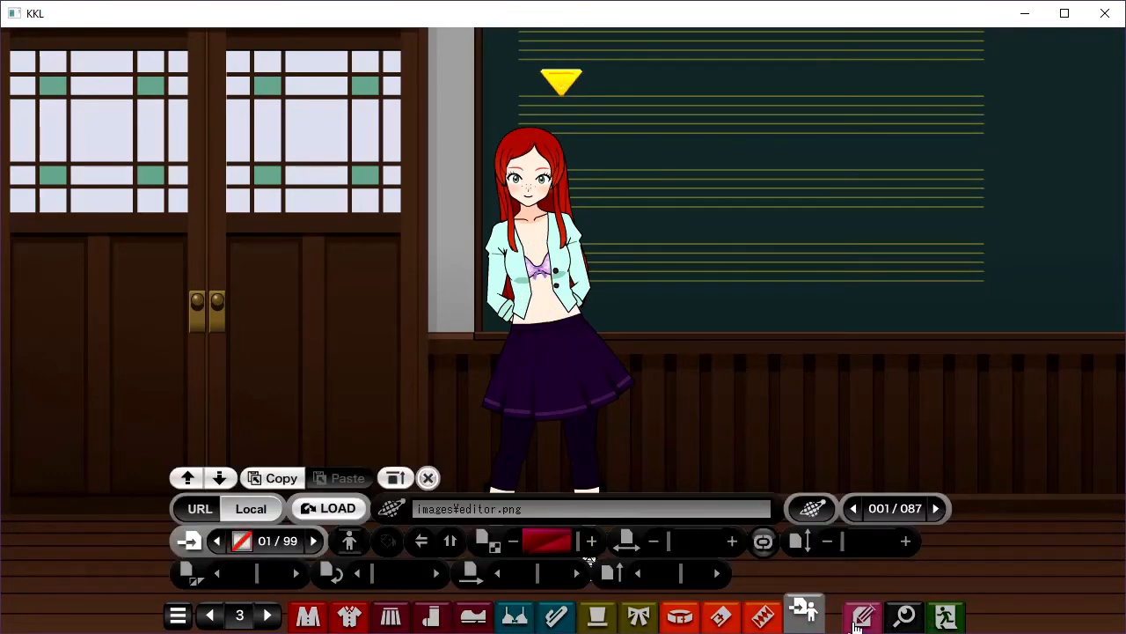
pyautogui.click(863, 616)
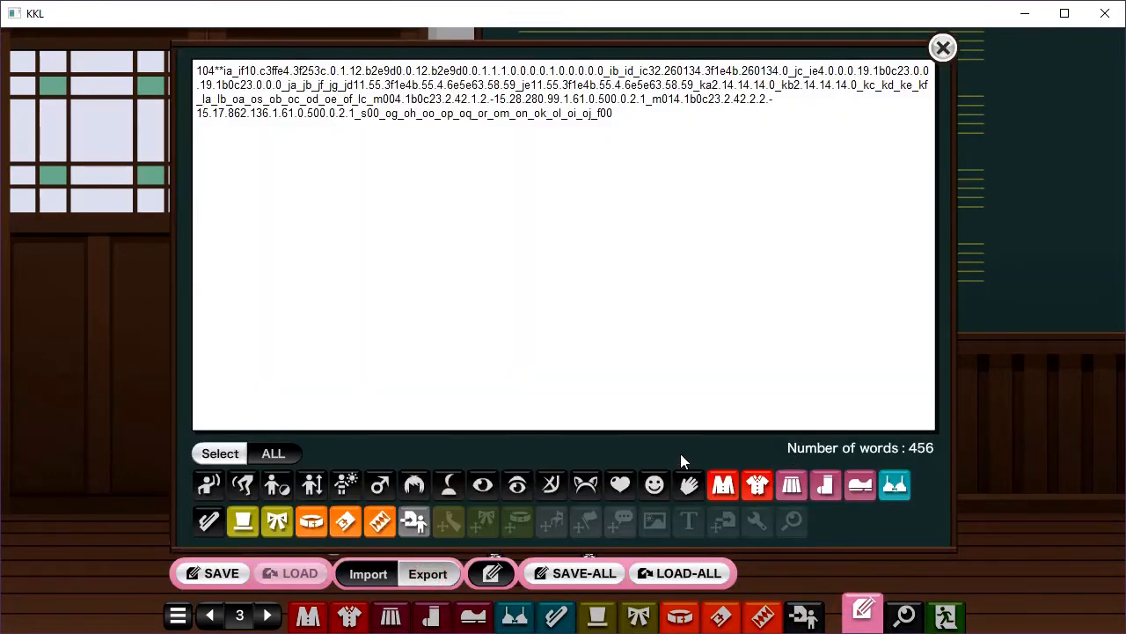
pyautogui.moveTo(644, 211)
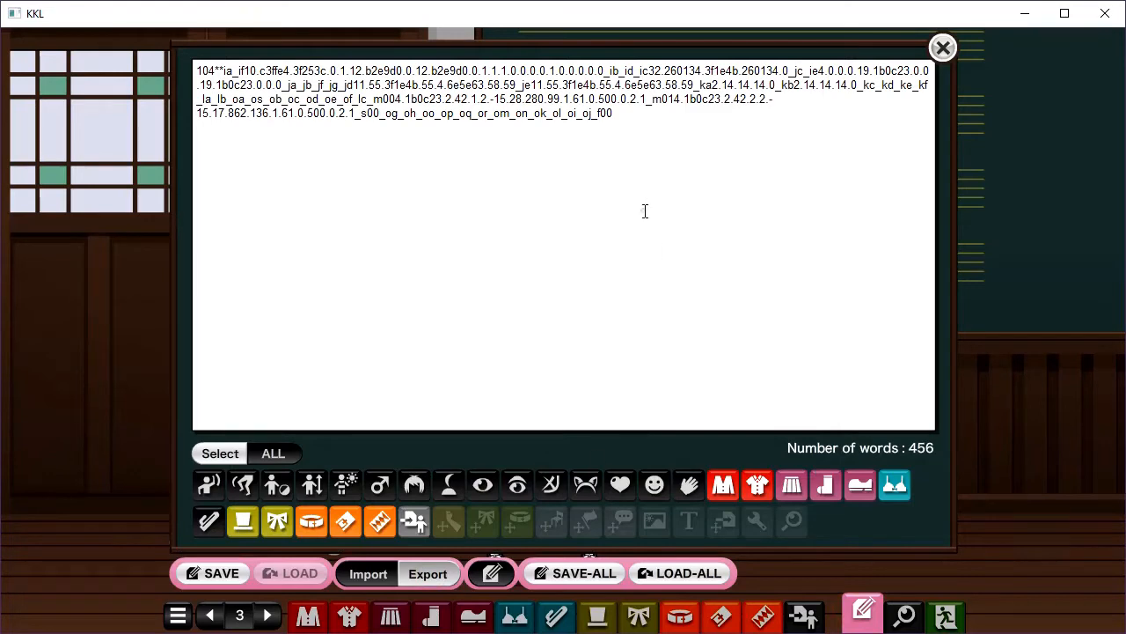
pyautogui.click(943, 46)
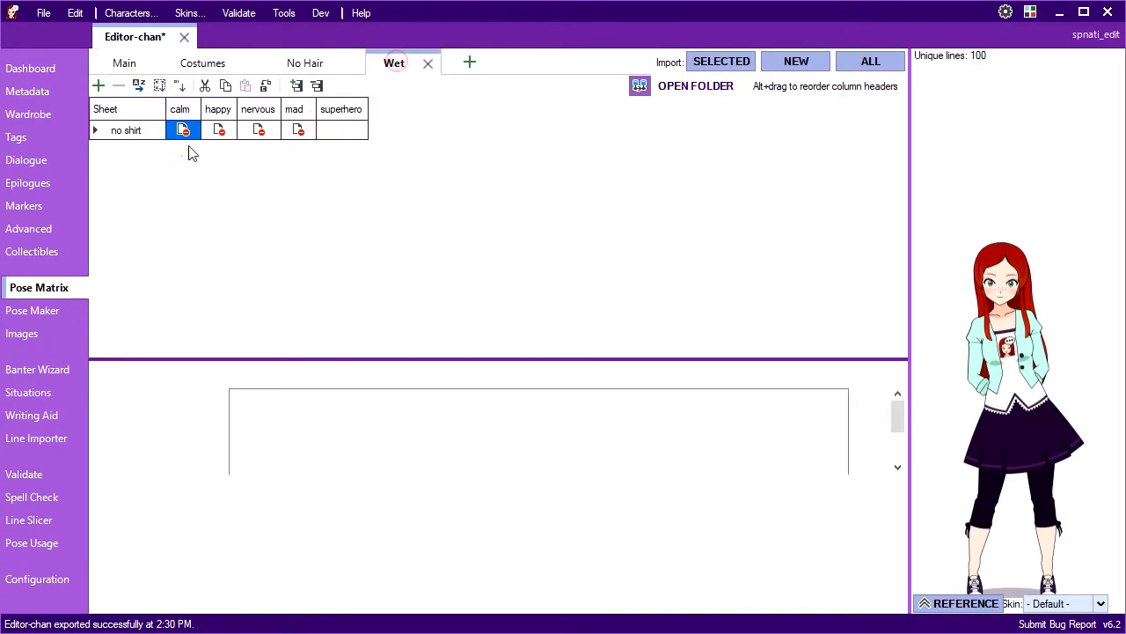
# - Paste the shirtless KKL code into the Wet sheet's no shirt calm and happy cells, then return to the Main sheet
pyautogui.click(127, 130)
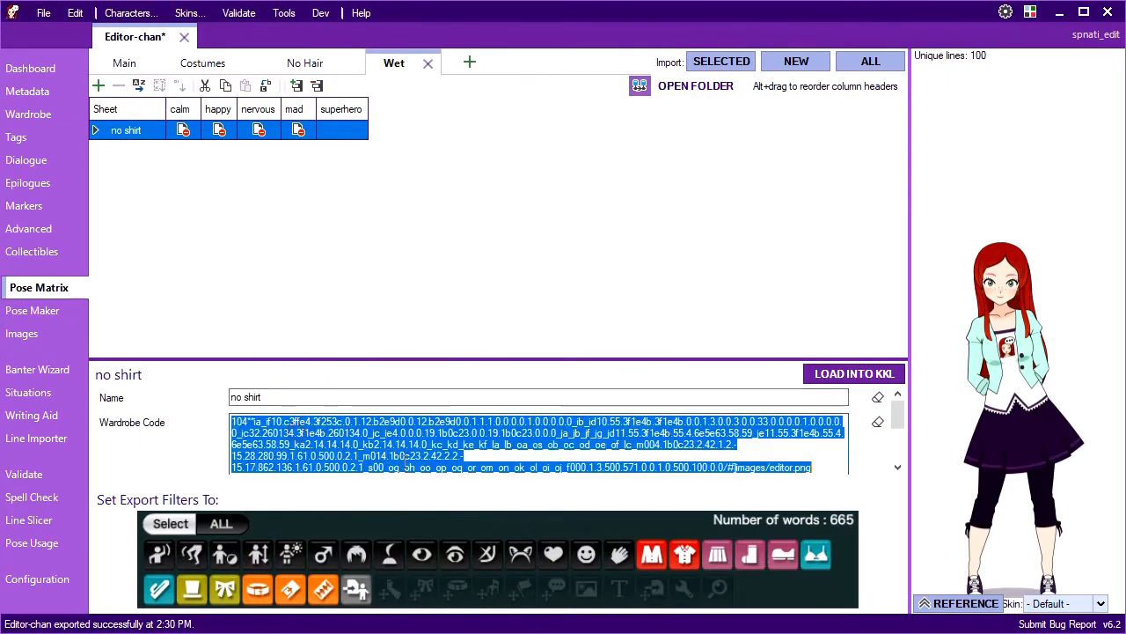
pyautogui.click(183, 130)
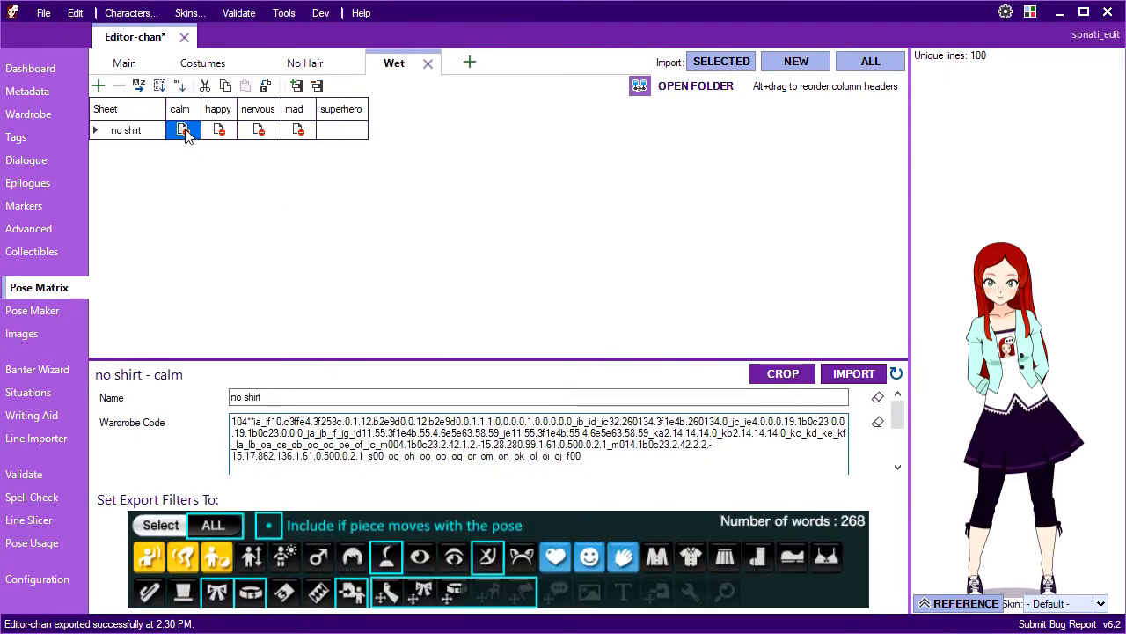
pyautogui.click(218, 130)
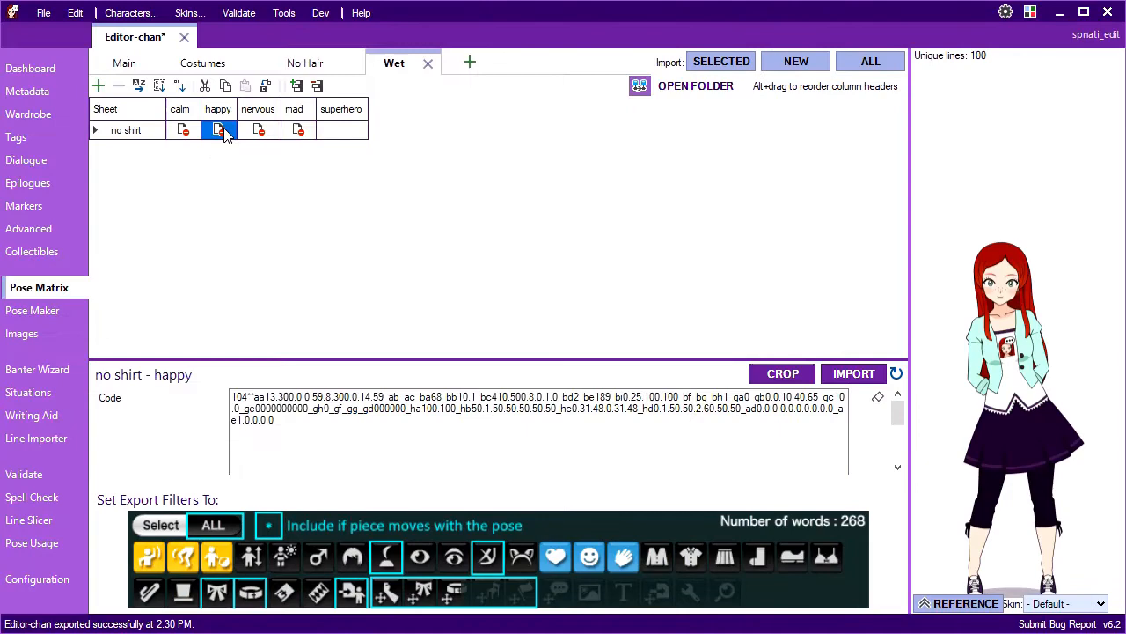
pyautogui.click(219, 130)
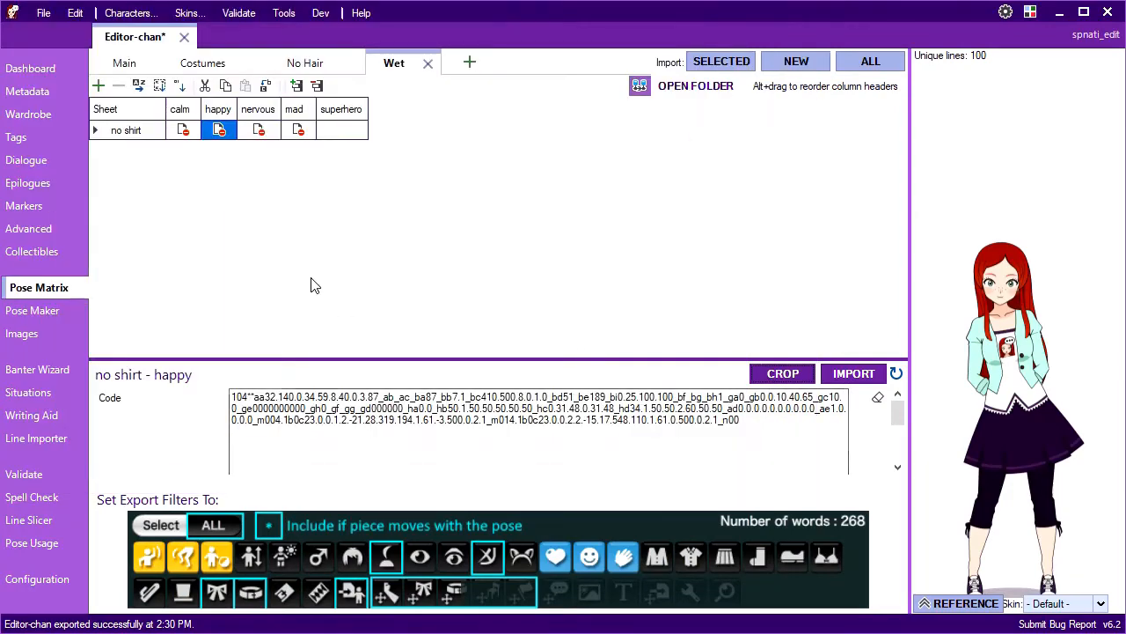
pyautogui.click(123, 63)
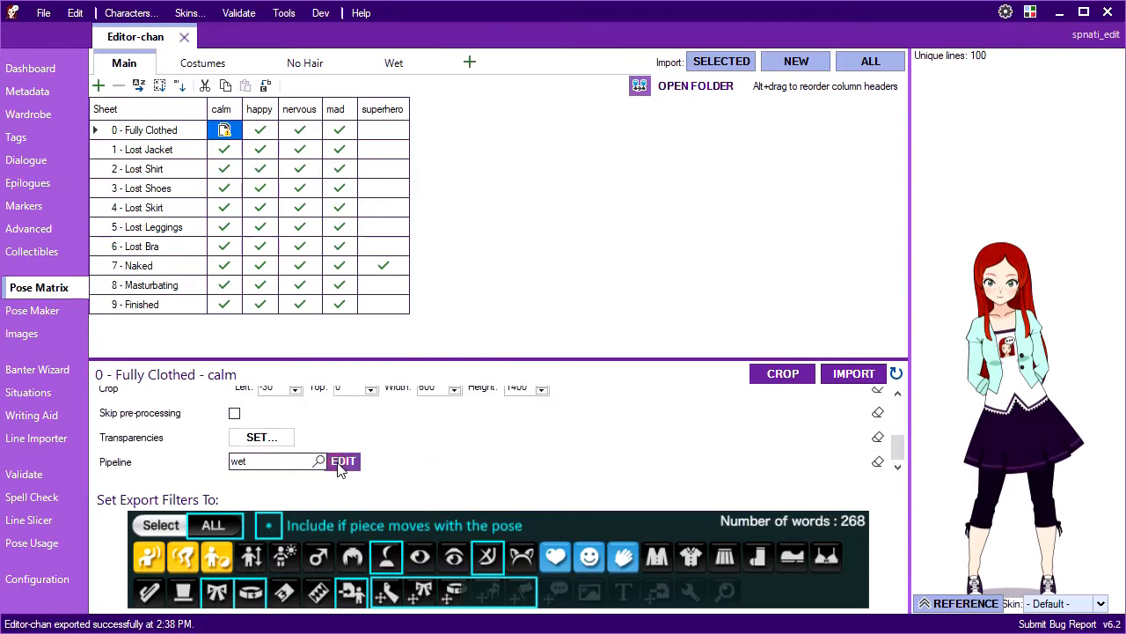
# - Point the wet pipeline's Cell Reference at Wet > no shirt calm and wire Blend out into Result in
pyautogui.click(343, 461)
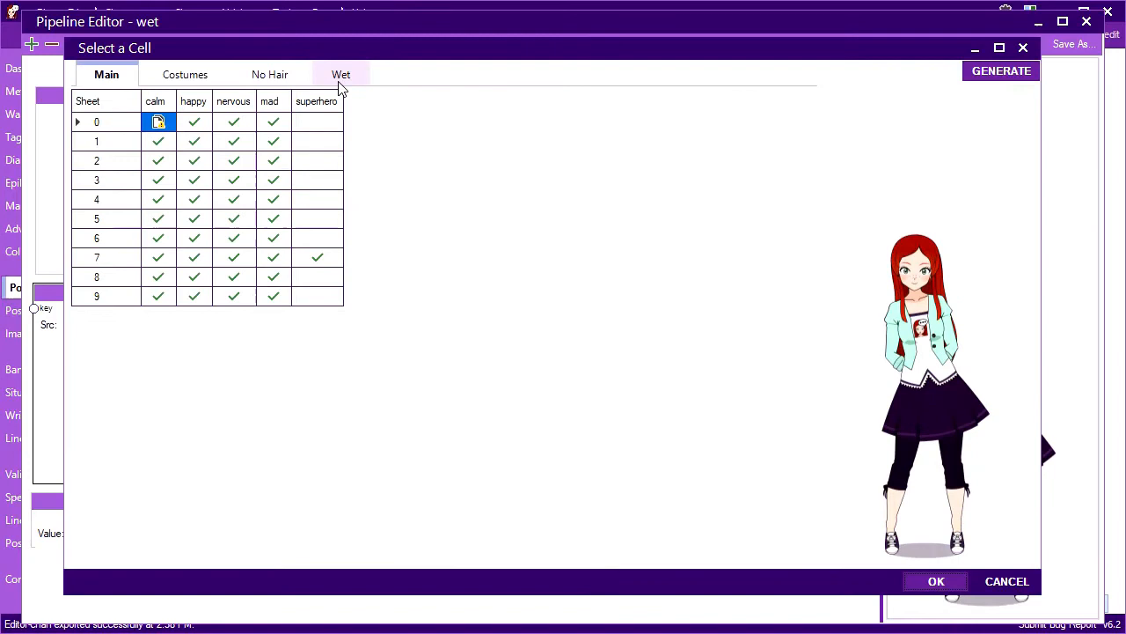
pyautogui.click(342, 74)
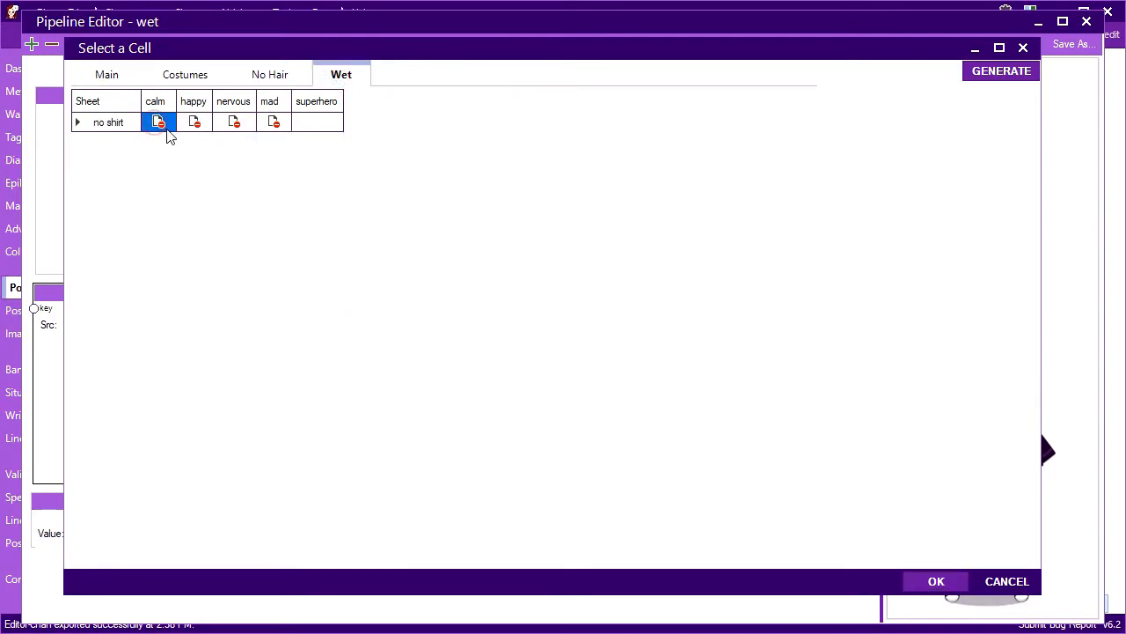
pyautogui.click(936, 581)
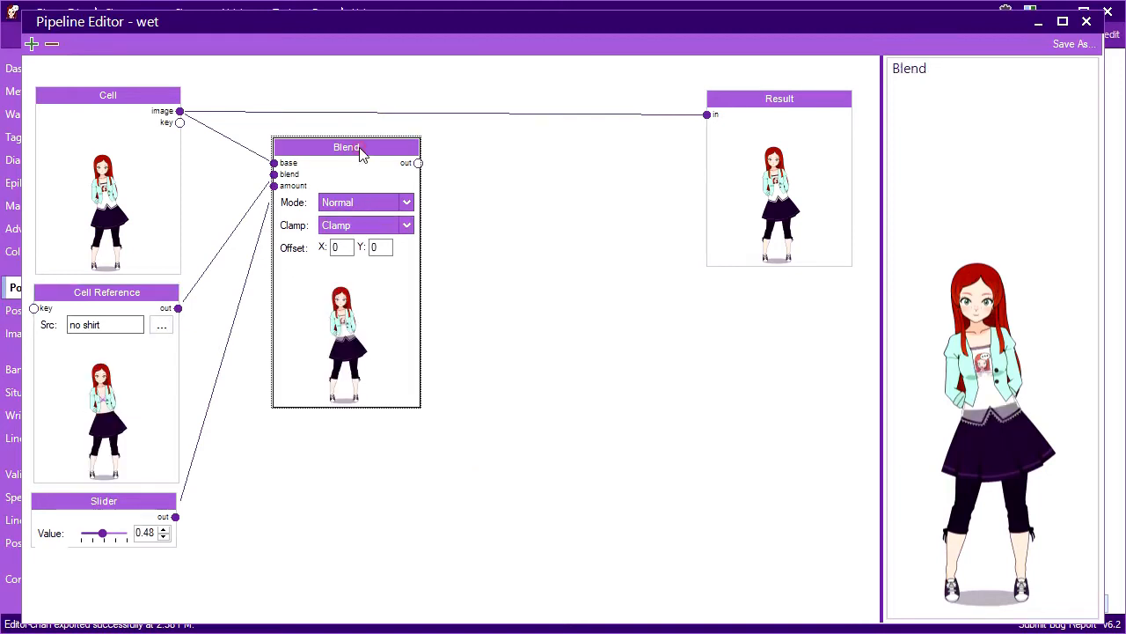
pyautogui.moveTo(519, 190)
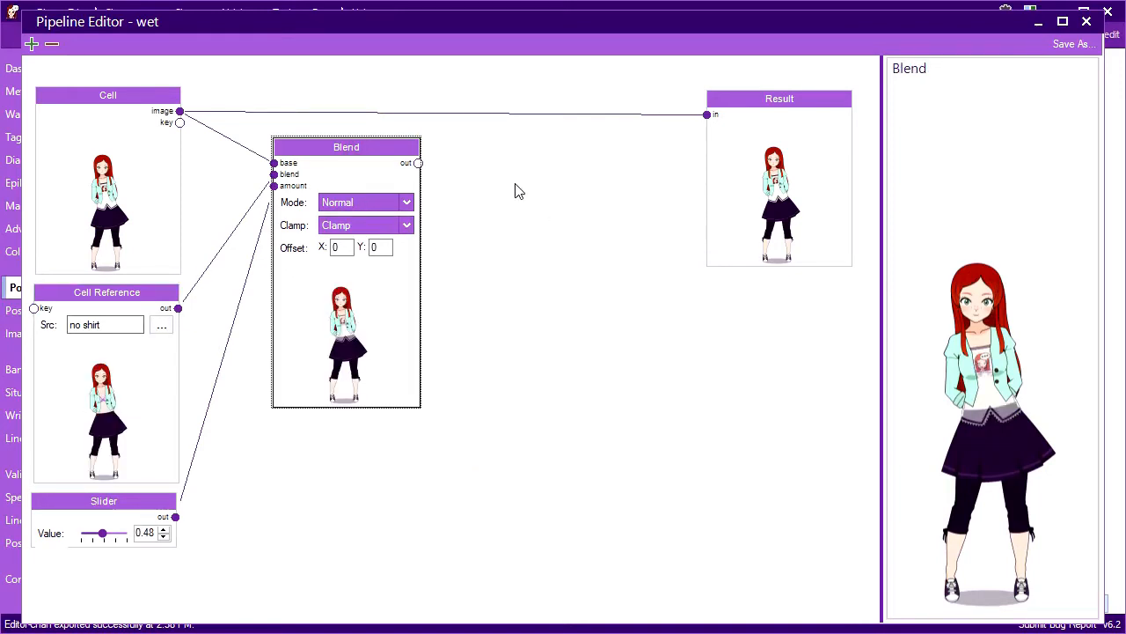
pyautogui.click(777, 99)
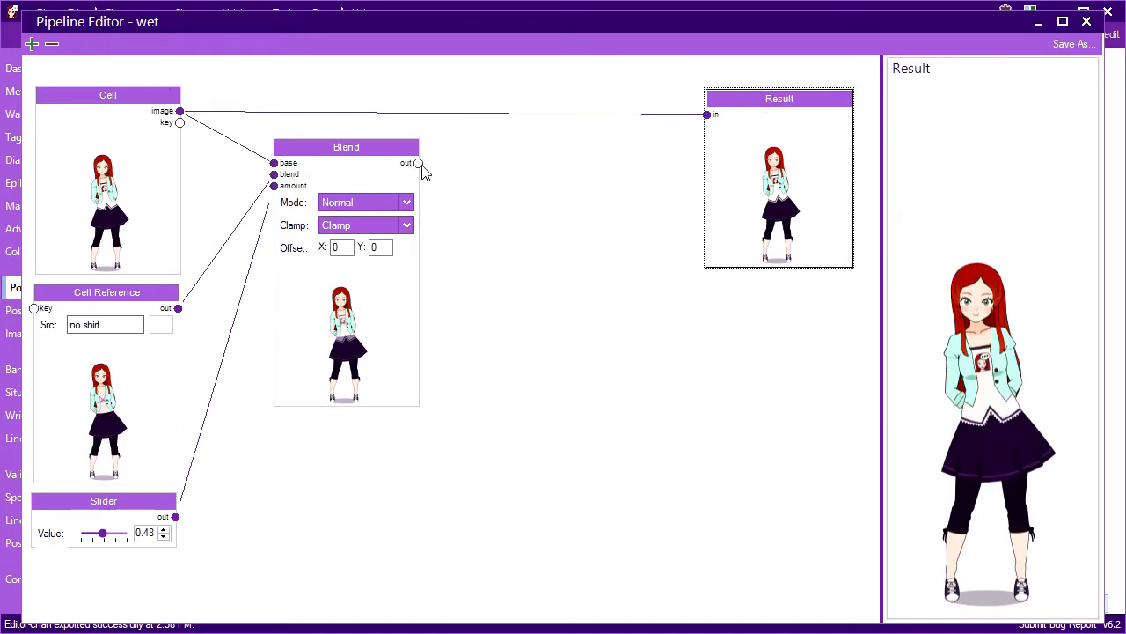
pyautogui.moveTo(416, 162); pyautogui.dragTo(709, 115)
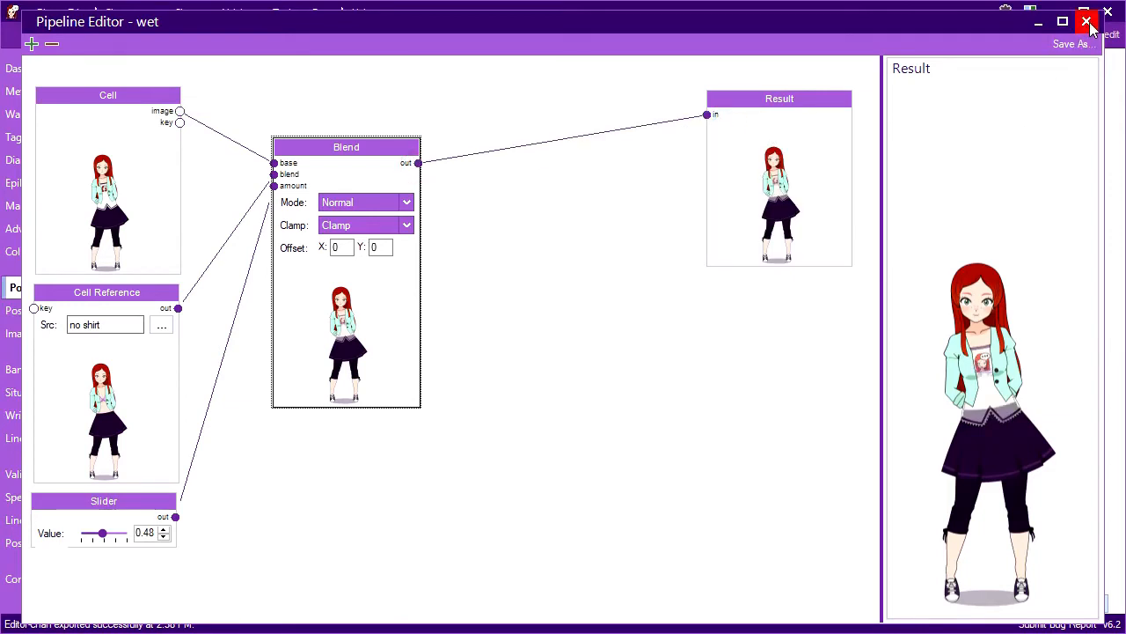
pyautogui.click(1087, 21)
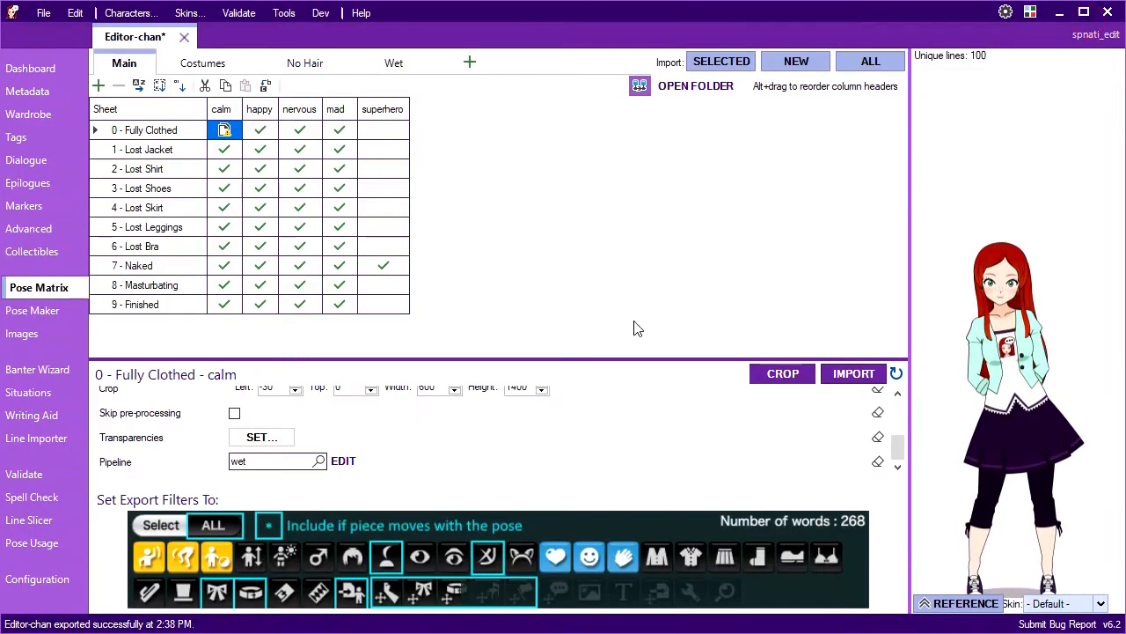
# - Select the Fully Clothed happy cell and confirm its Pipeline field also reads wet
pyautogui.click(852, 374)
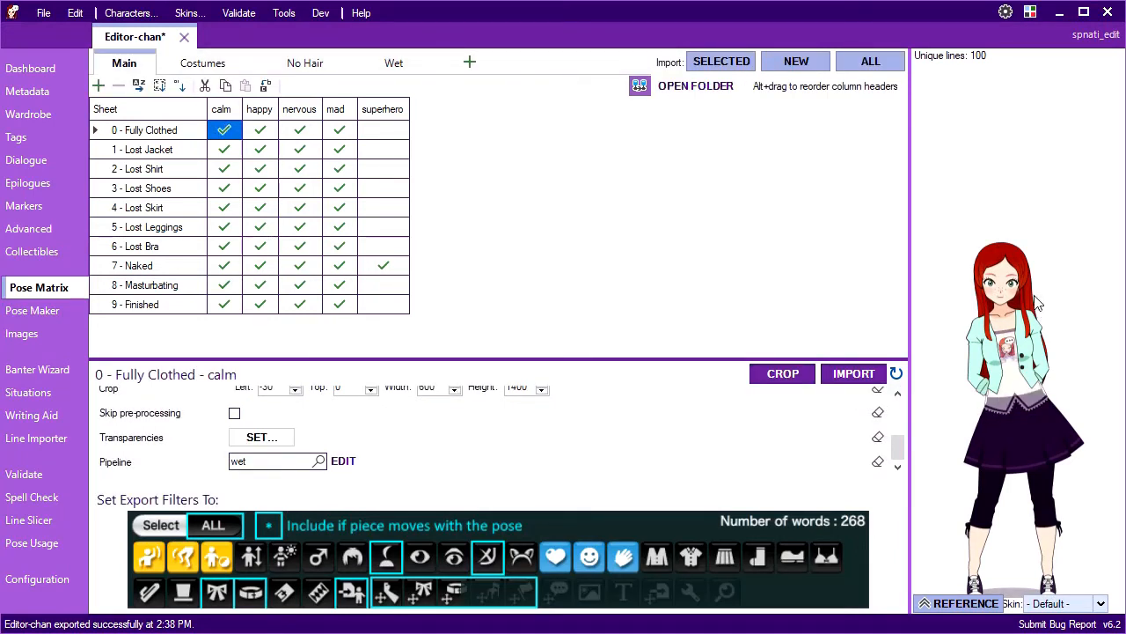
pyautogui.moveTo(1084, 391)
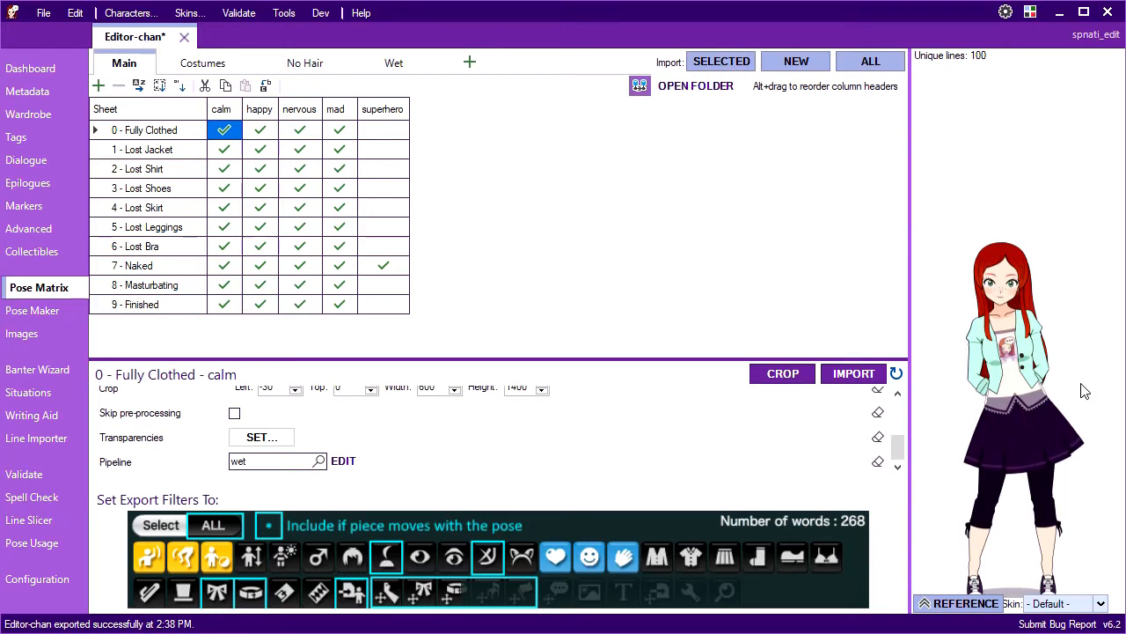
pyautogui.moveTo(987, 367)
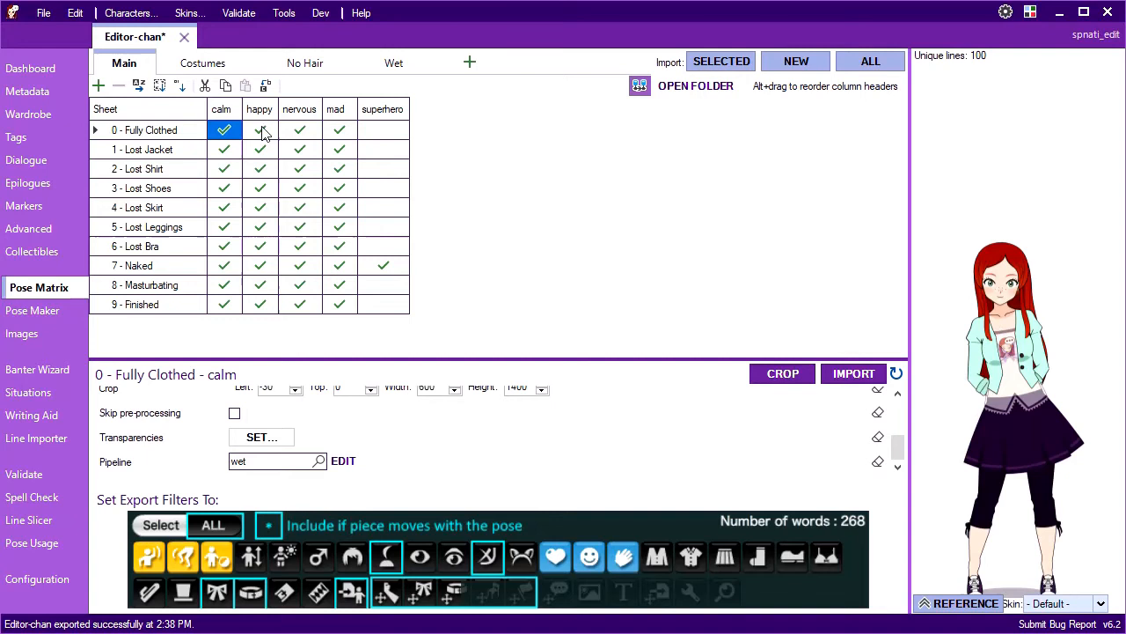
pyautogui.click(259, 130)
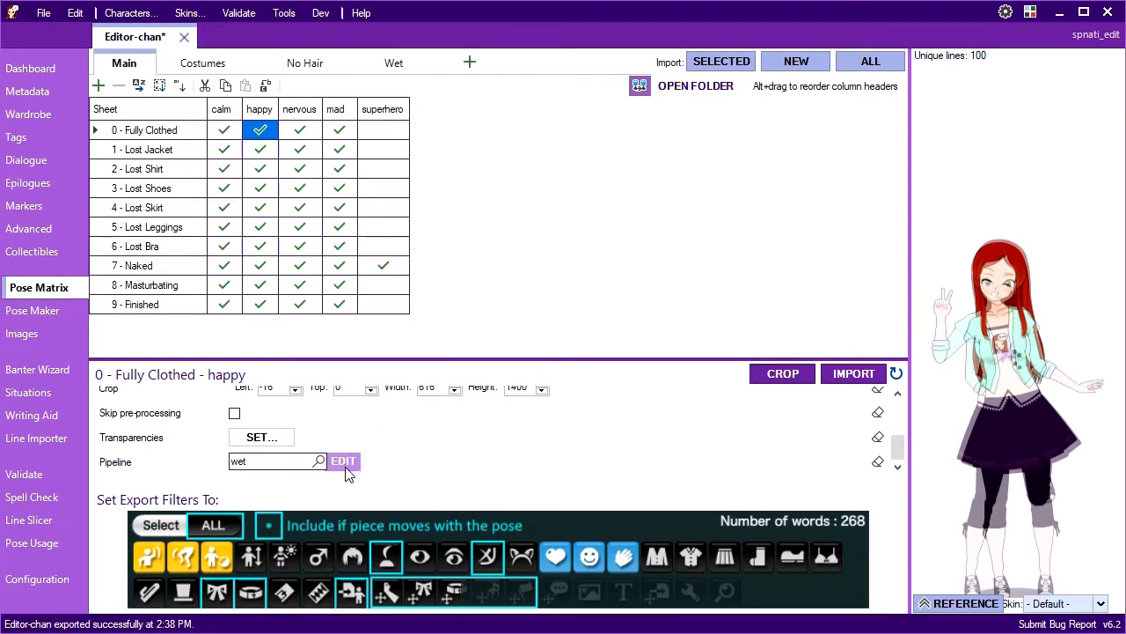
# - Move the wet pipeline's Blend node further to the right in the Pipeline Editor
pyautogui.click(341, 461)
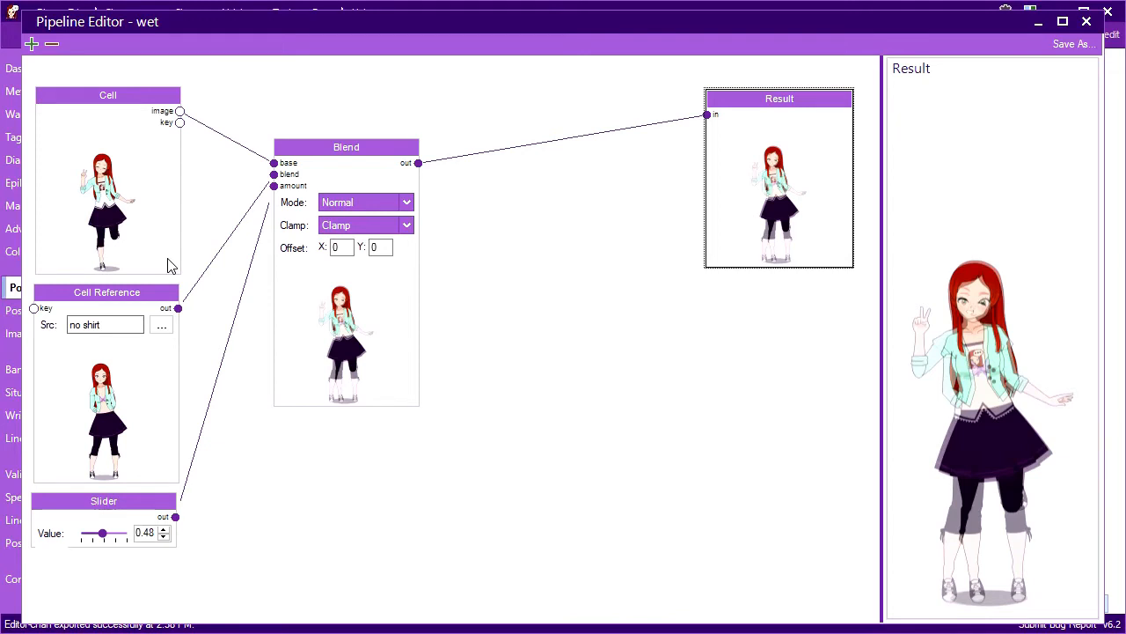
pyautogui.moveTo(81, 398)
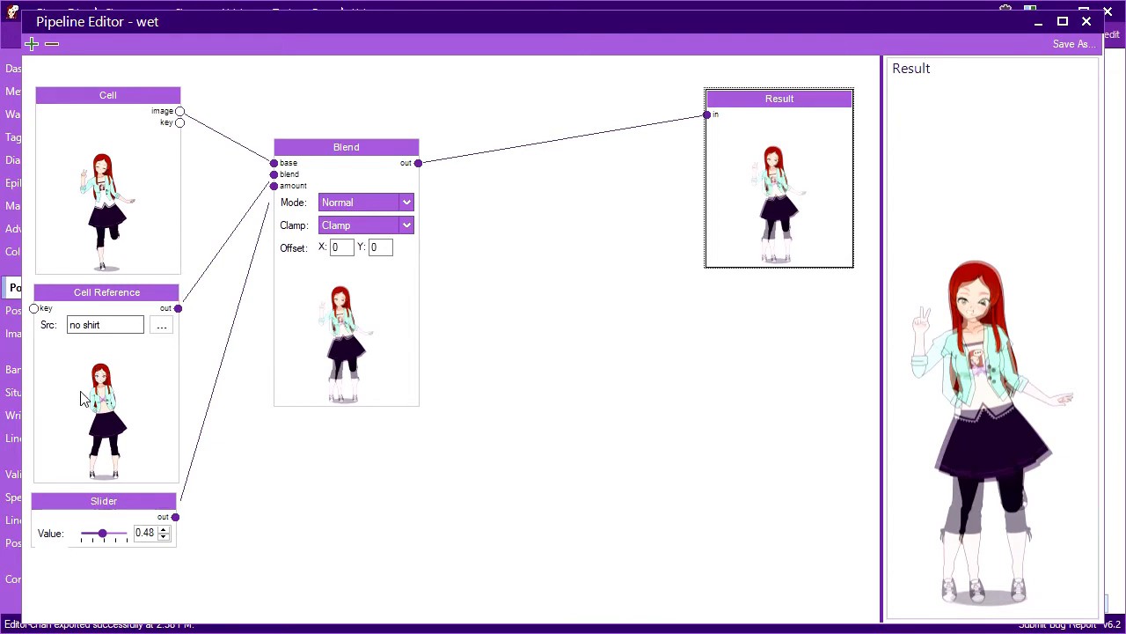
pyautogui.moveTo(127, 383)
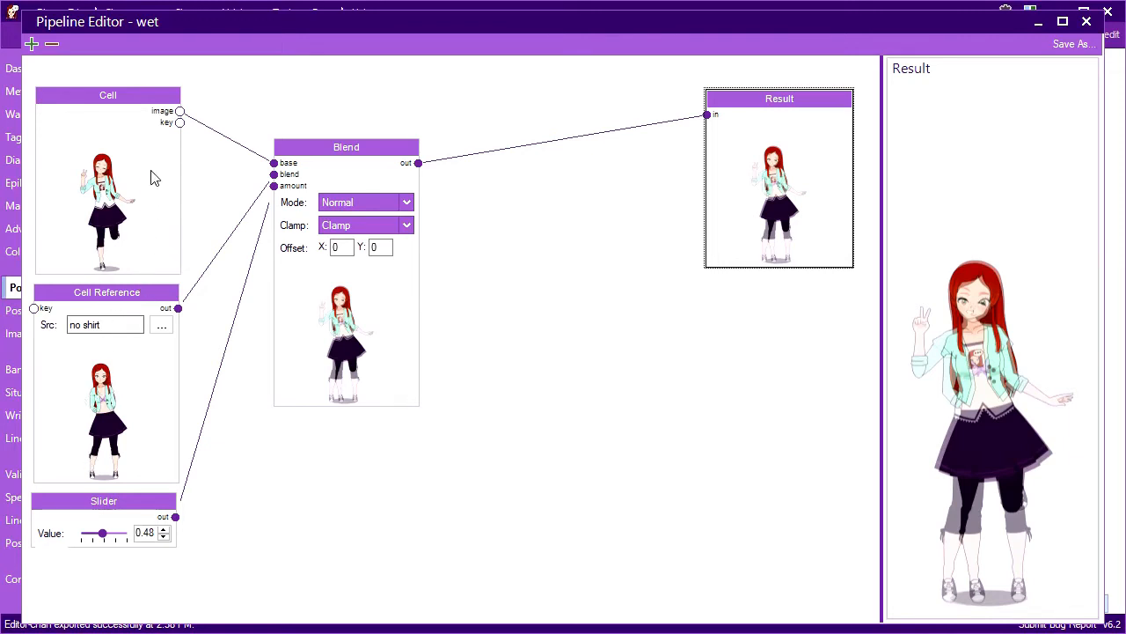
pyautogui.moveTo(250, 84)
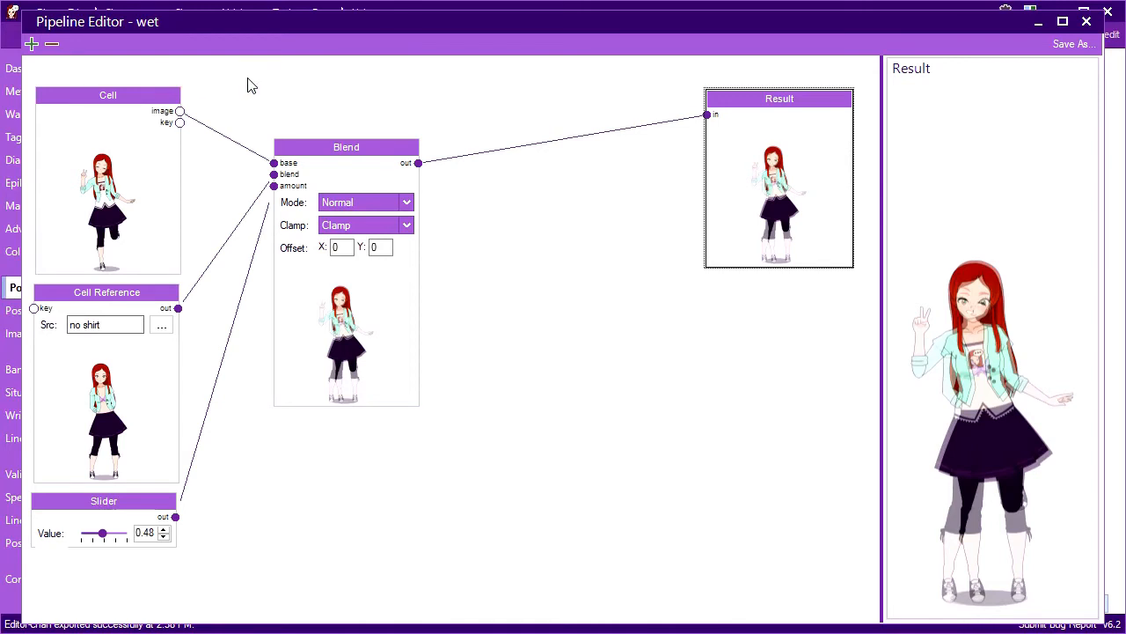
pyautogui.moveTo(227, 106)
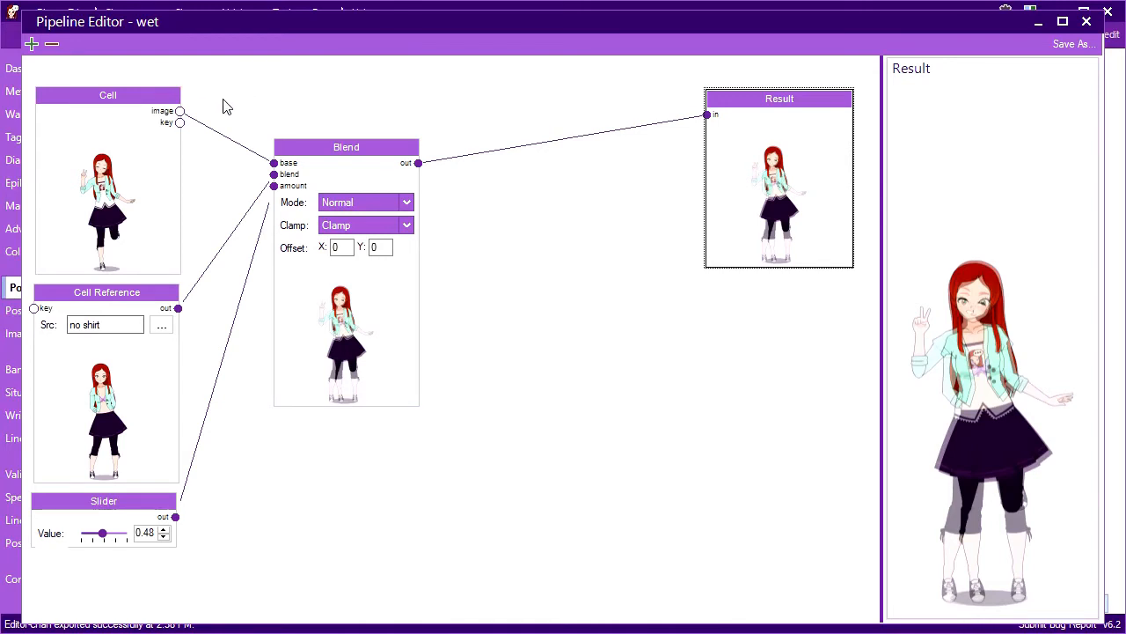
pyautogui.moveTo(184, 130)
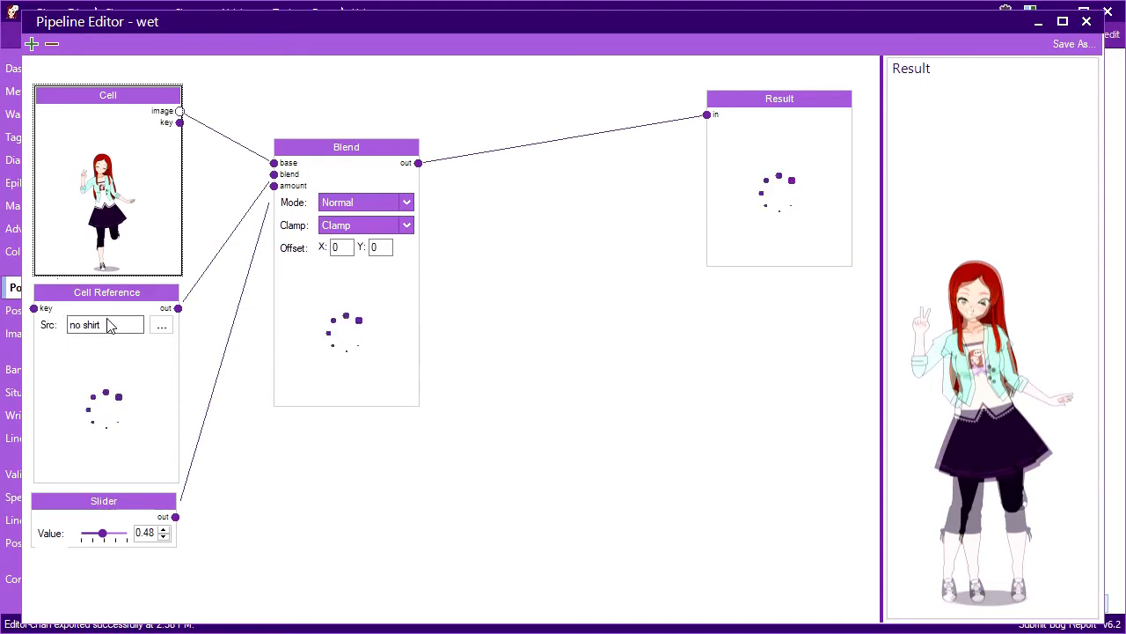
pyautogui.moveTo(345, 147); pyautogui.dragTo(550, 134)
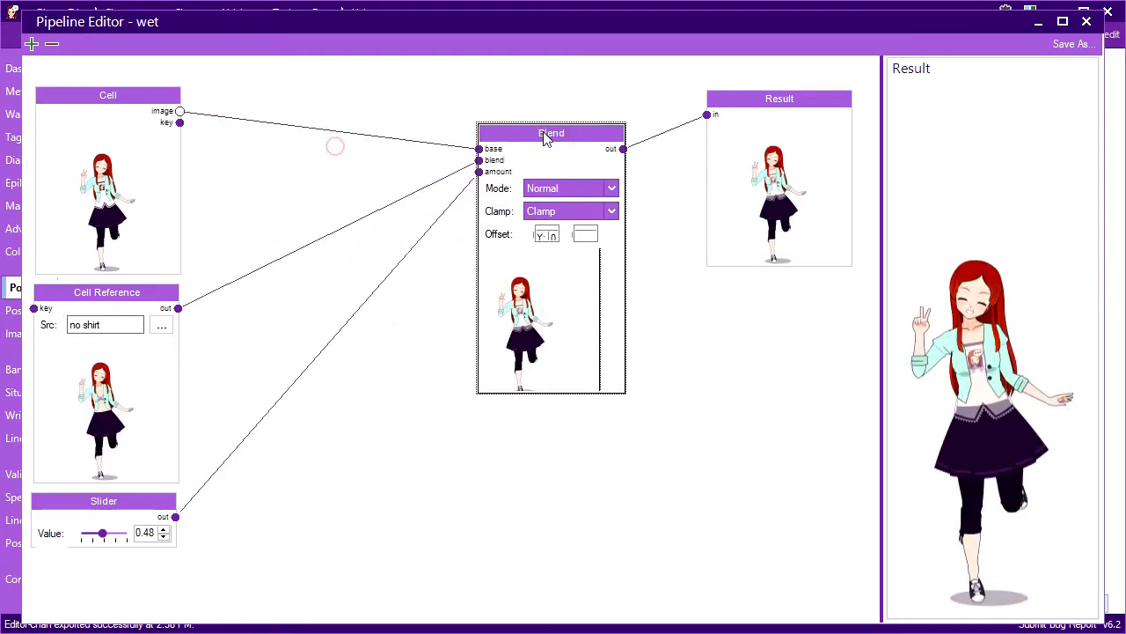
pyautogui.moveTo(105, 292); pyautogui.dragTo(306, 182)
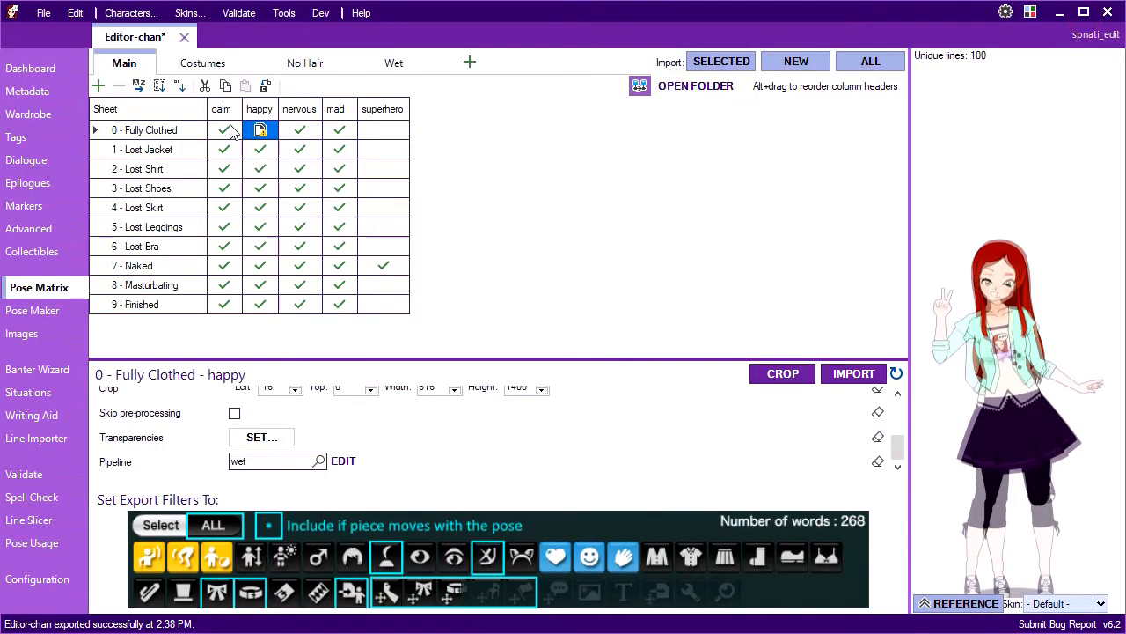
pyautogui.click(343, 462)
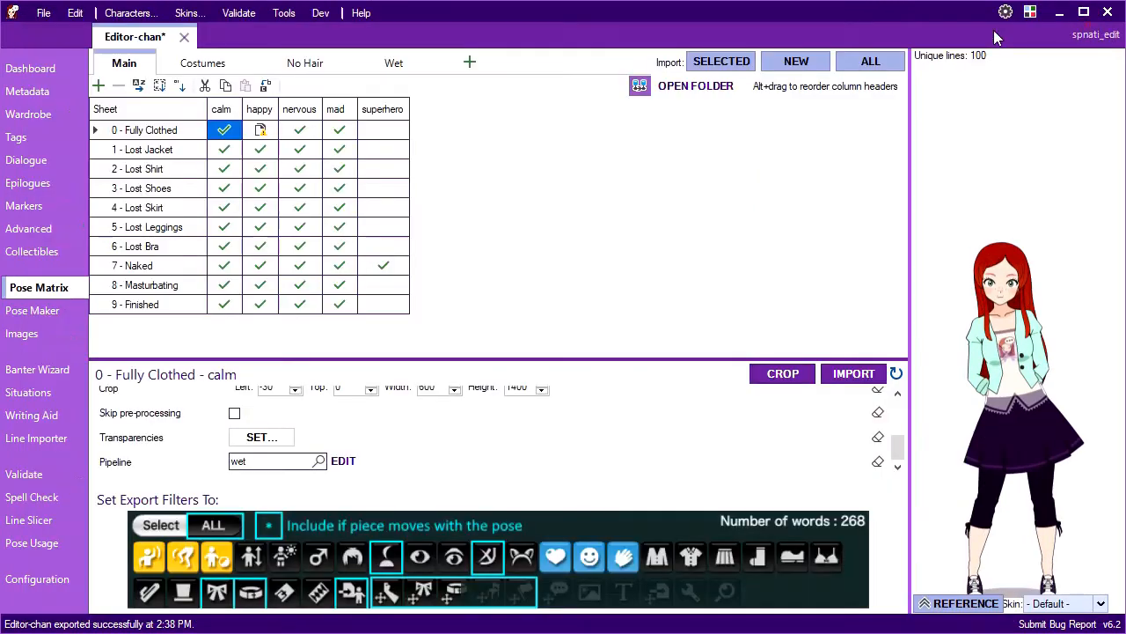
pyautogui.click(261, 130)
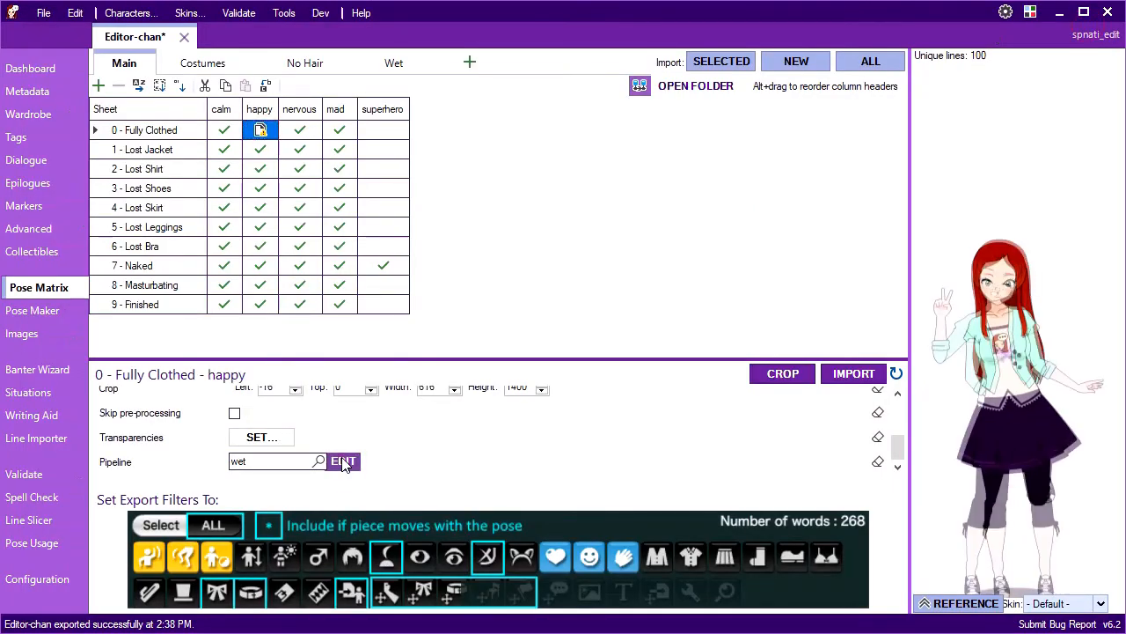
pyautogui.click(341, 461)
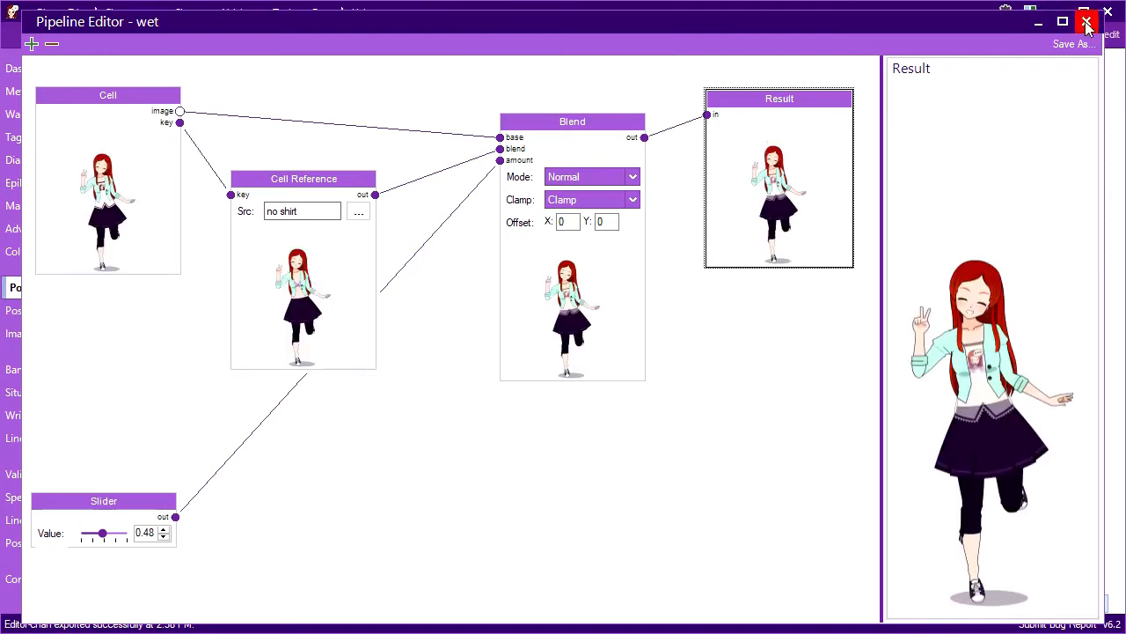
pyautogui.click(1087, 21)
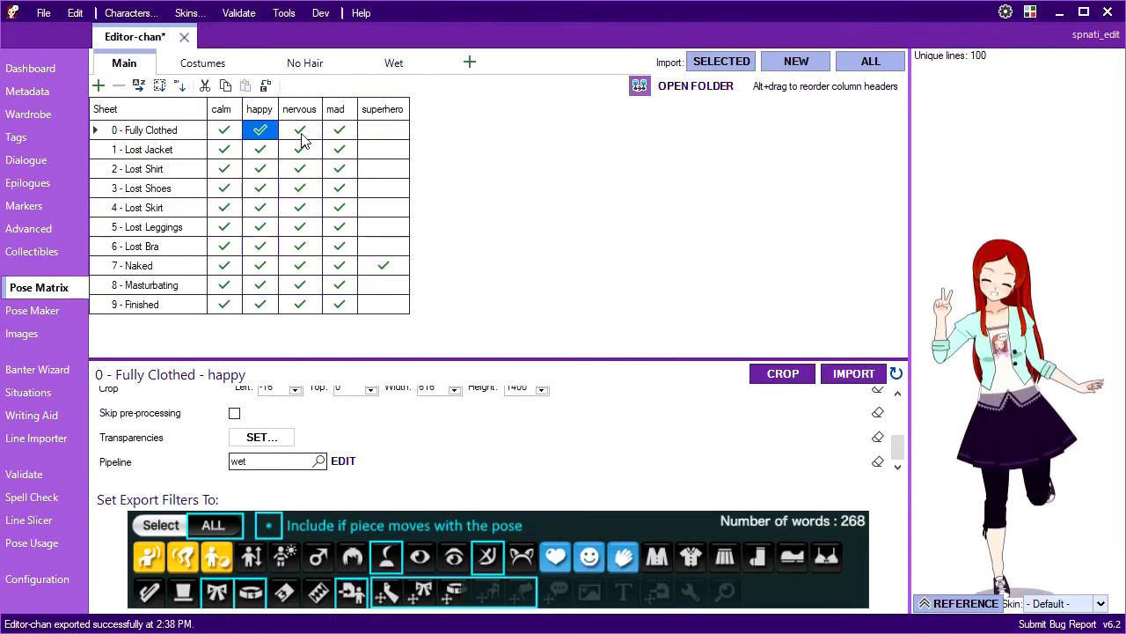
# - Multi-select the Fully Clothed calm, happy, nervous and mad cells and import them as one batch
pyautogui.click(299, 130)
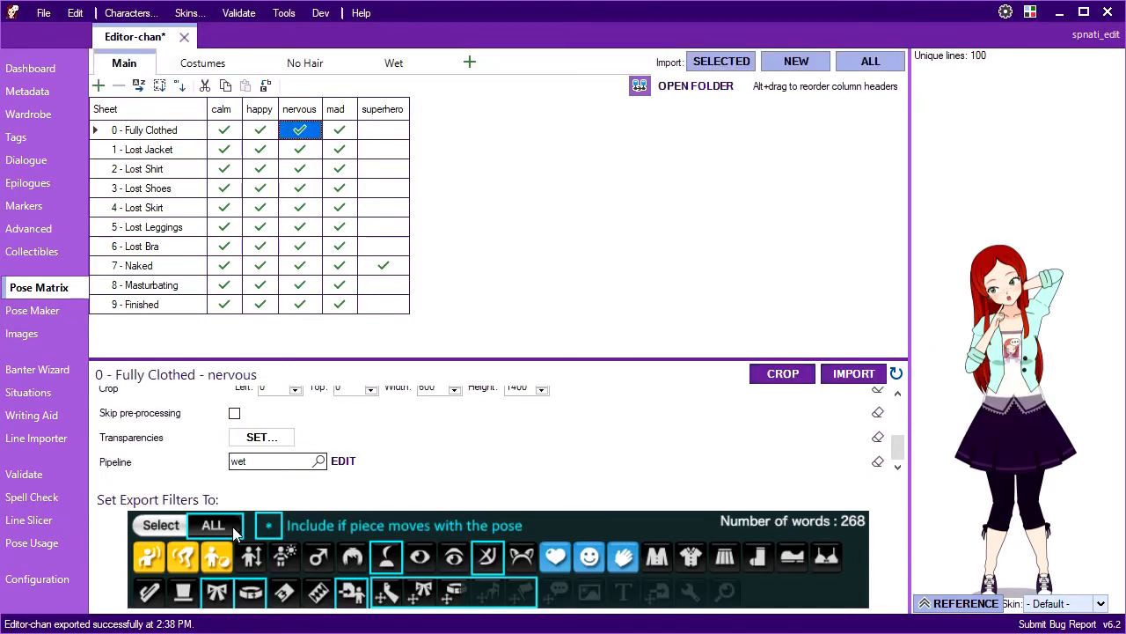
pyautogui.click(261, 131)
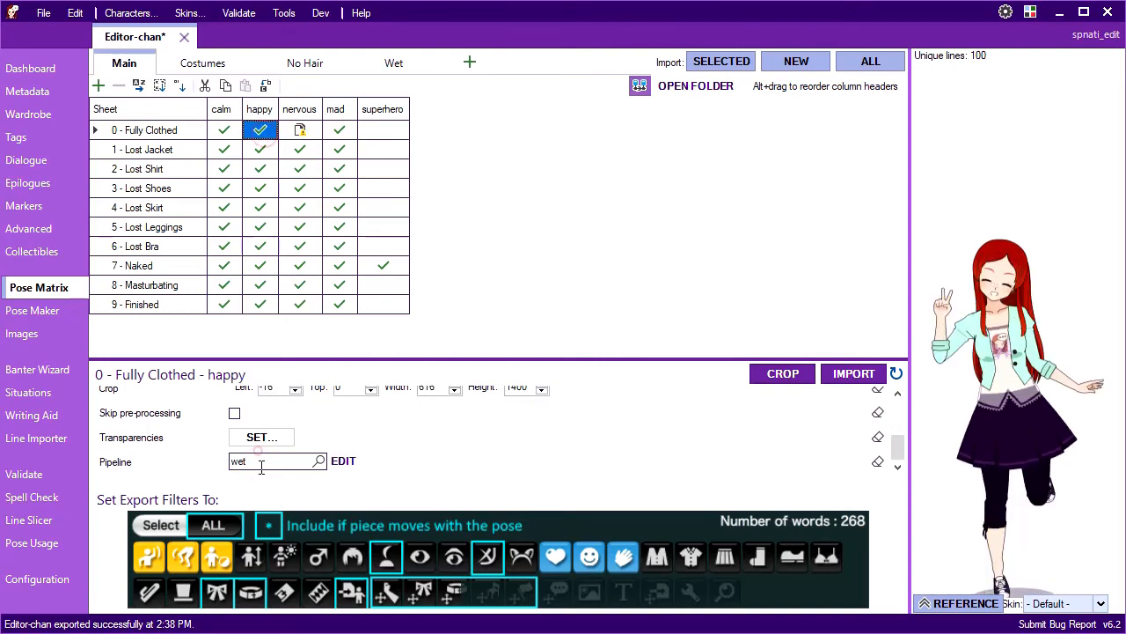
pyautogui.click(224, 131)
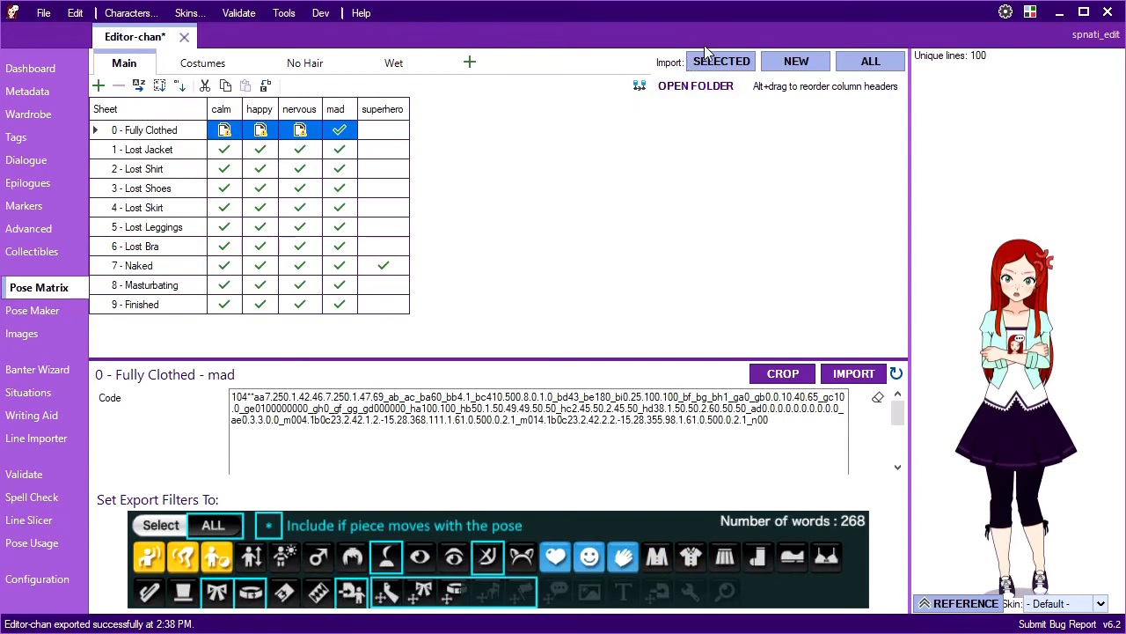
pyautogui.click(722, 60)
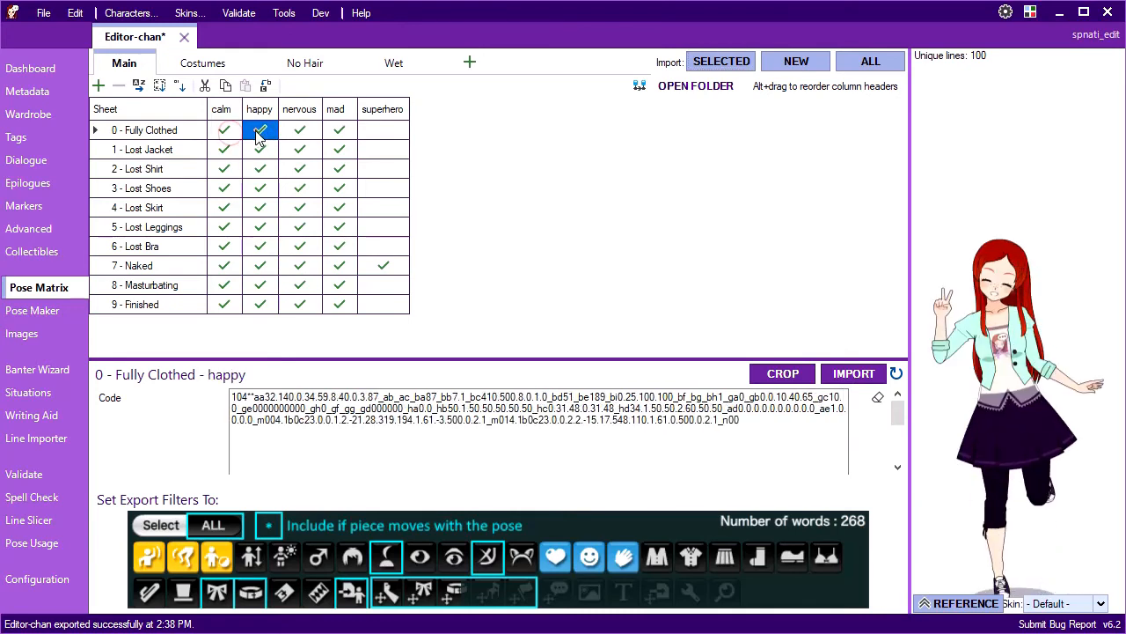
pyautogui.click(299, 130)
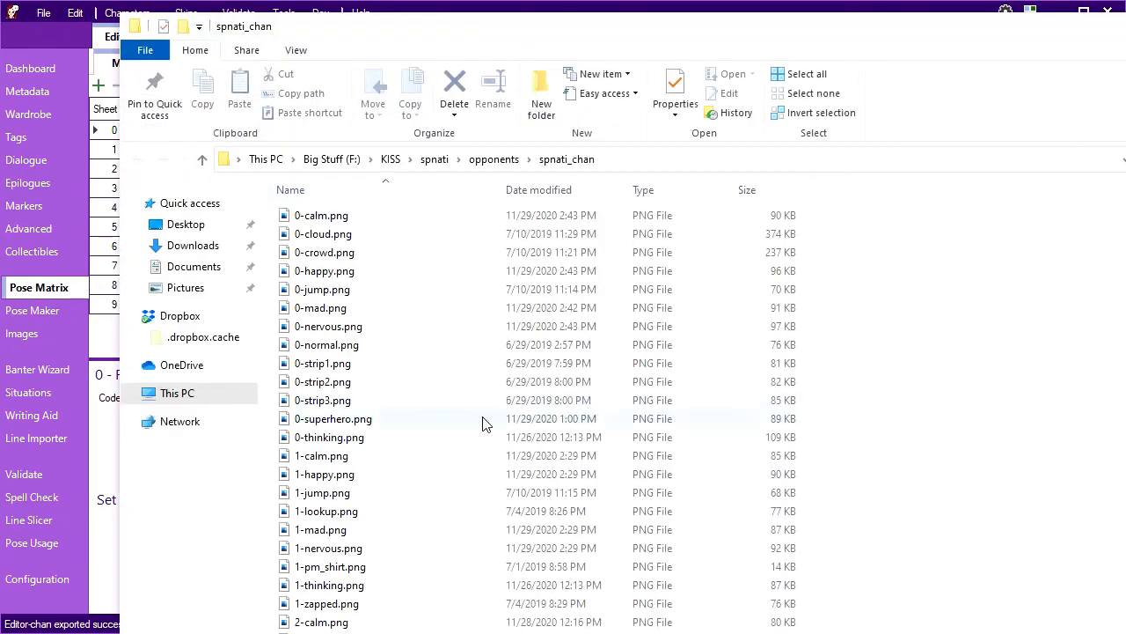
# - Scroll the spnati_chan folder's pose images, then return to the Character Editor
pyautogui.scroll(-3)
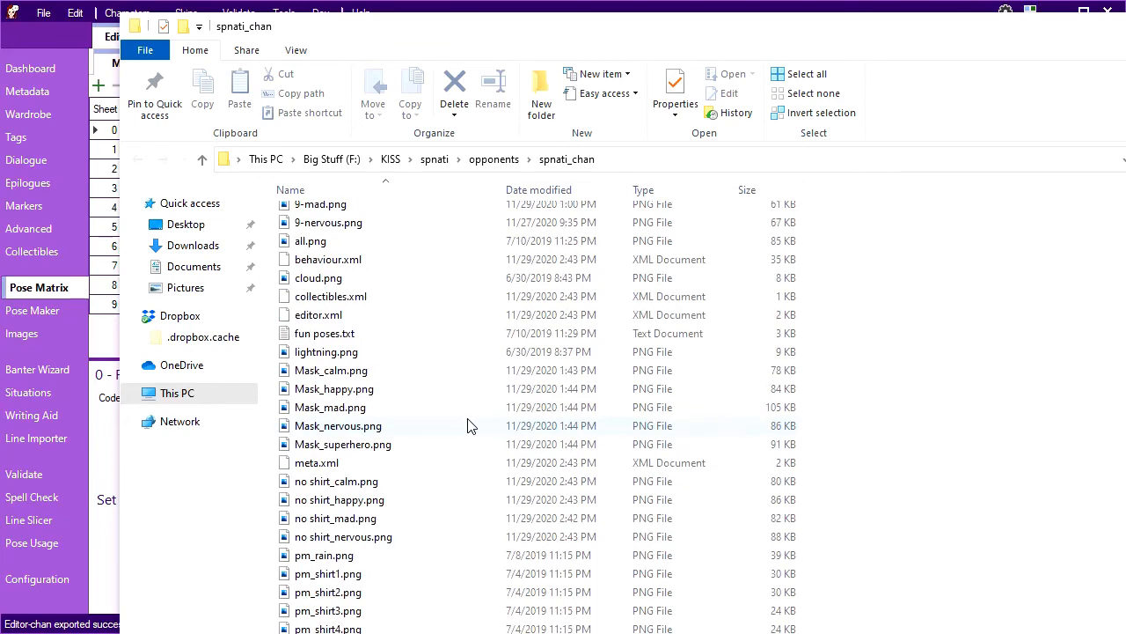
pyautogui.click(336, 369)
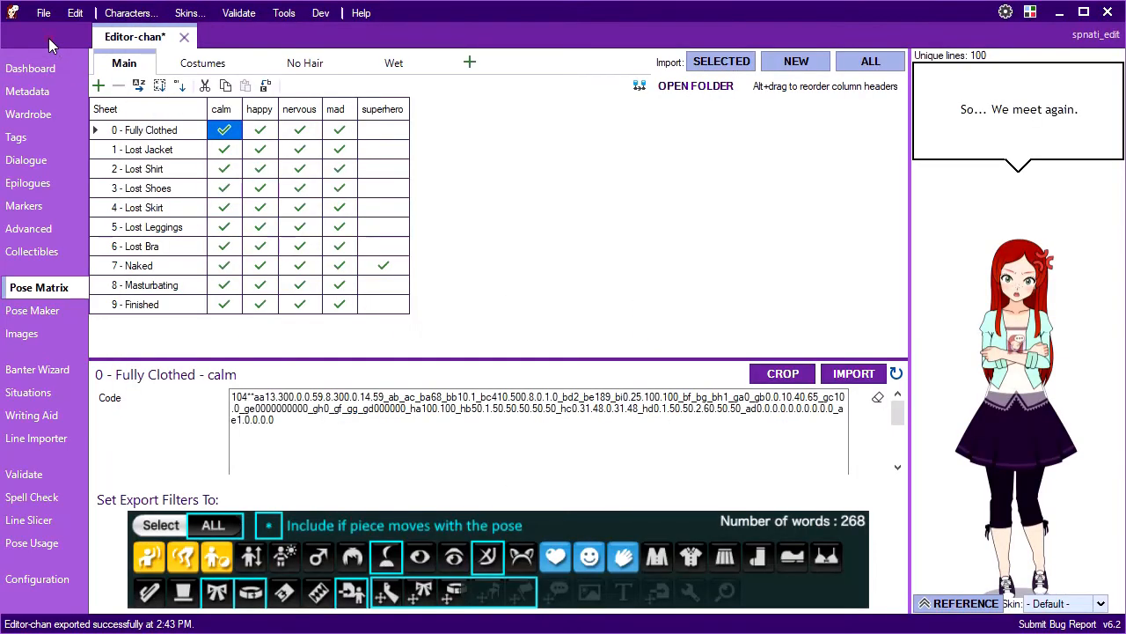
# - Switch to the Wet sheet collection and select its no shirt calm pose
pyautogui.click(394, 64)
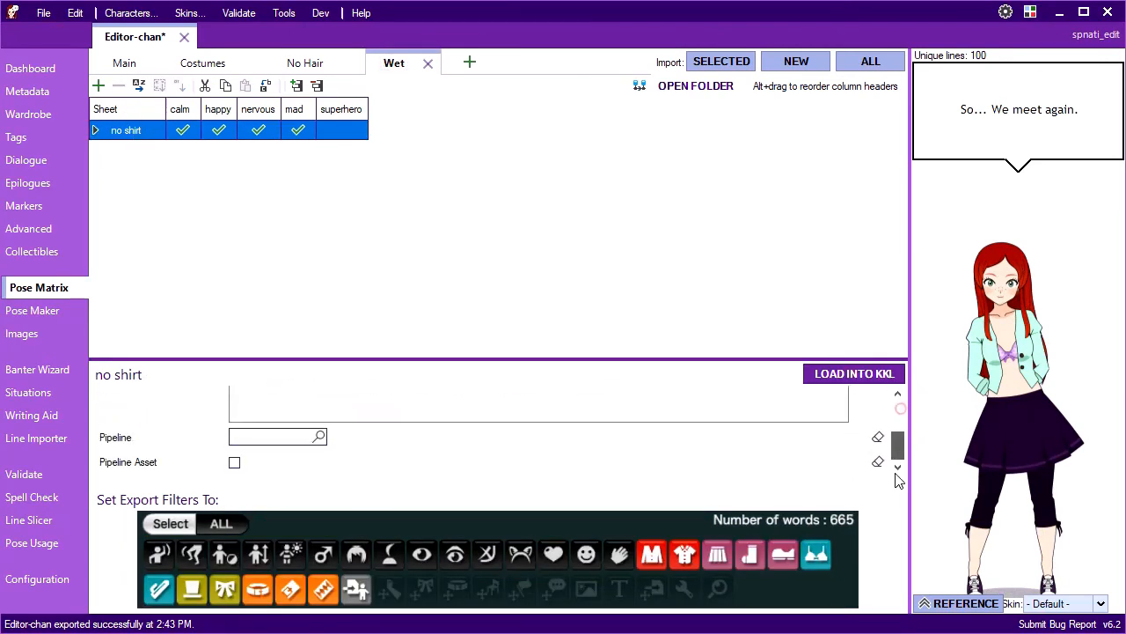
pyautogui.click(234, 462)
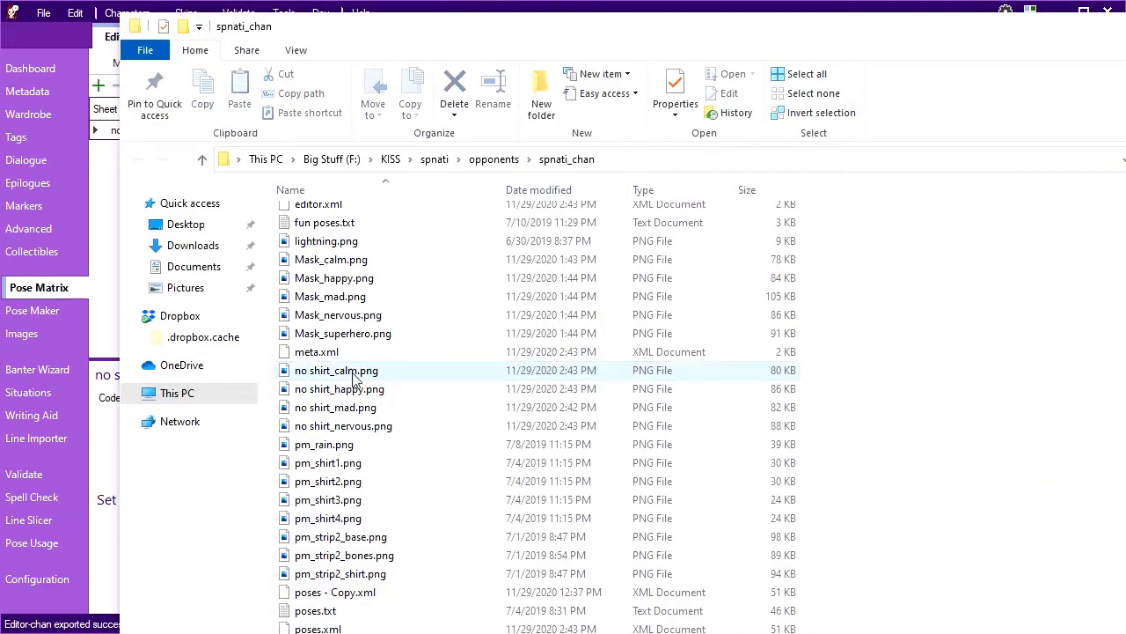
pyautogui.click(344, 425)
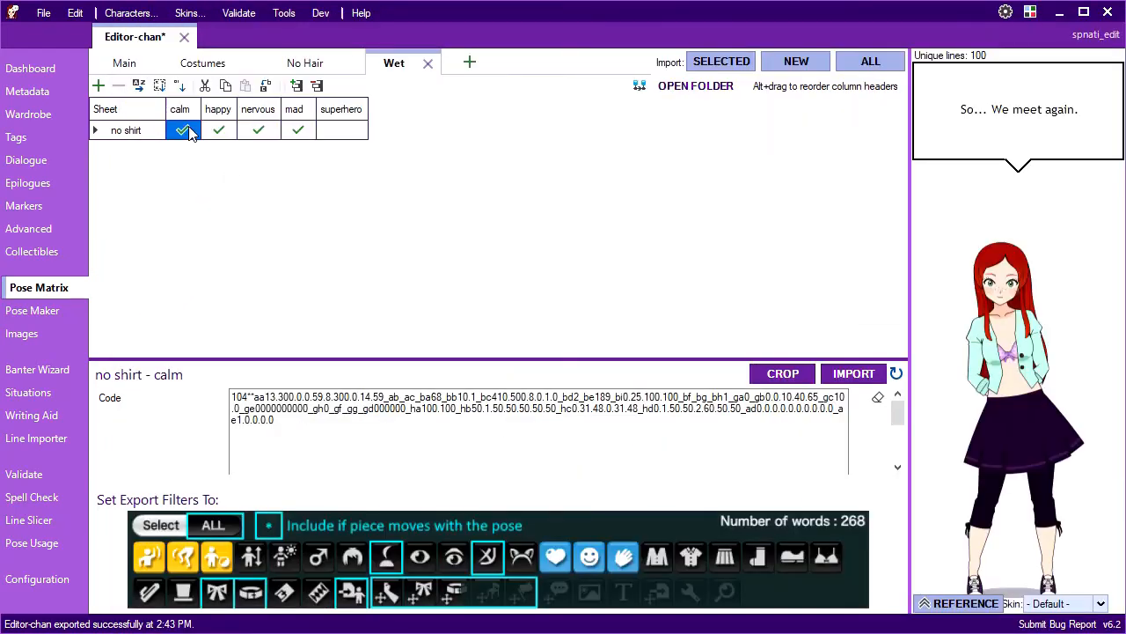
# - Return to the Main sheet, highlight the mad column and select the Fully Clothed mad pose
pyautogui.click(123, 63)
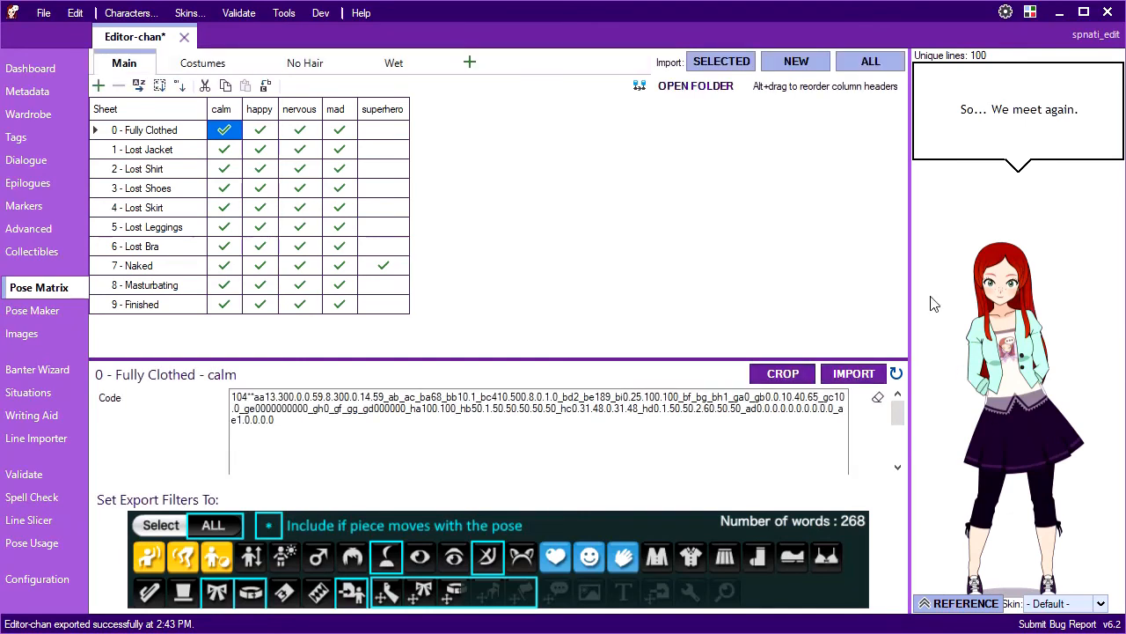
pyautogui.click(696, 87)
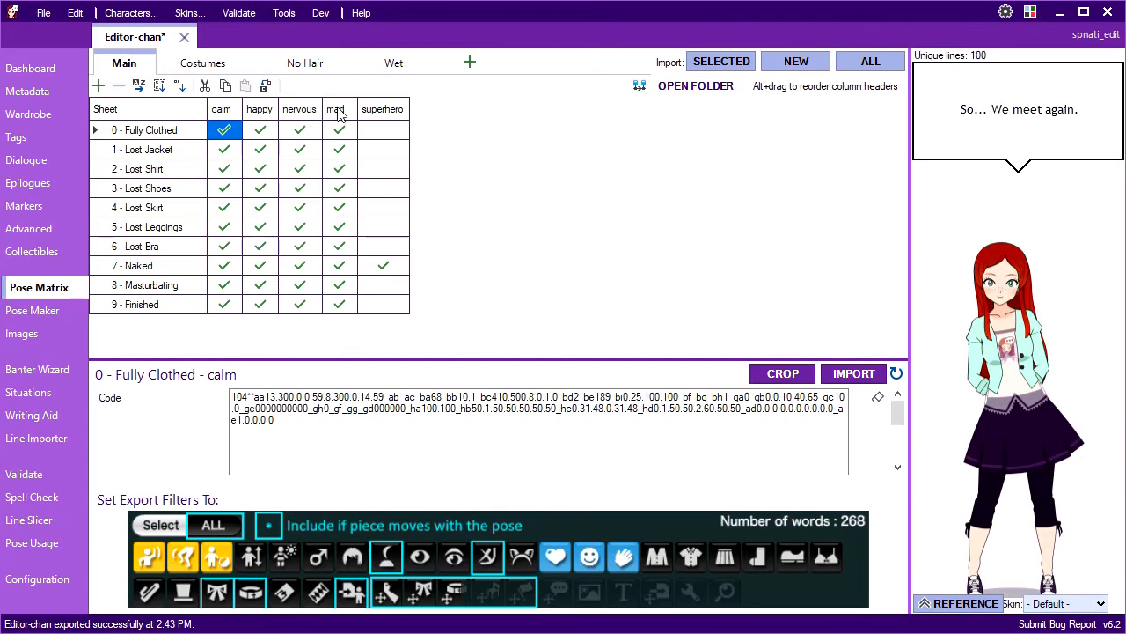
pyautogui.click(336, 109)
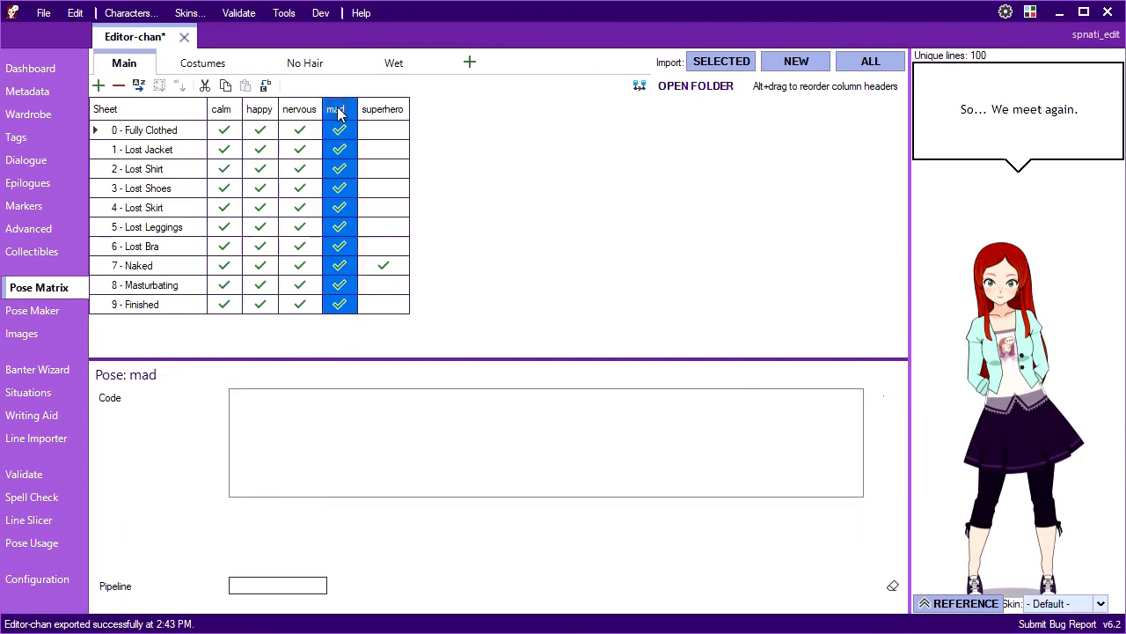
pyautogui.click(300, 109)
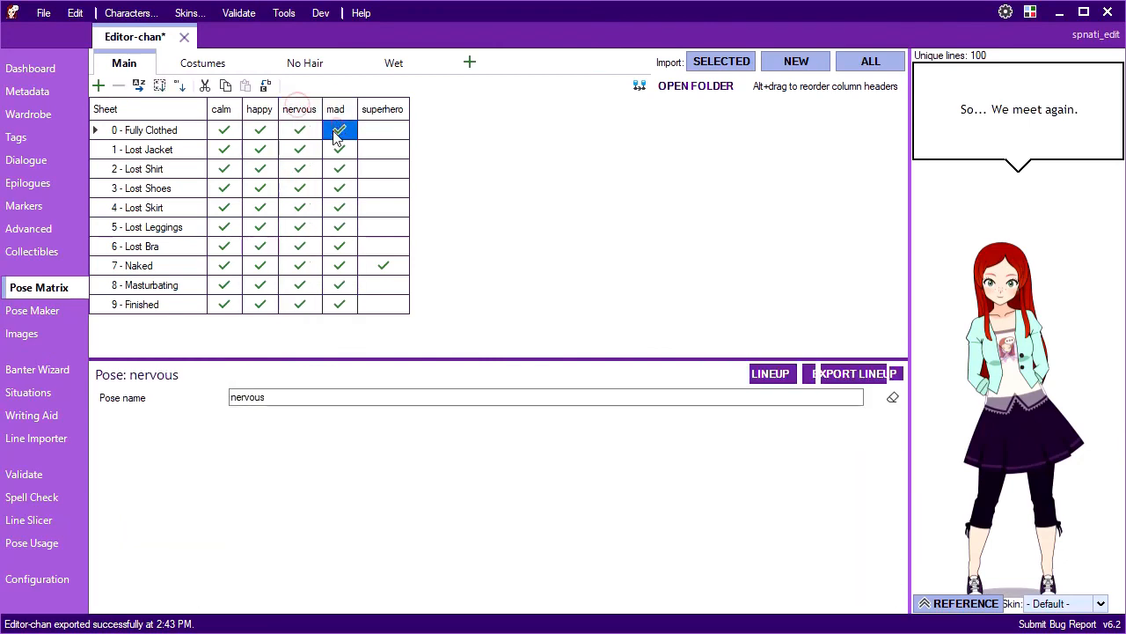
pyautogui.click(337, 131)
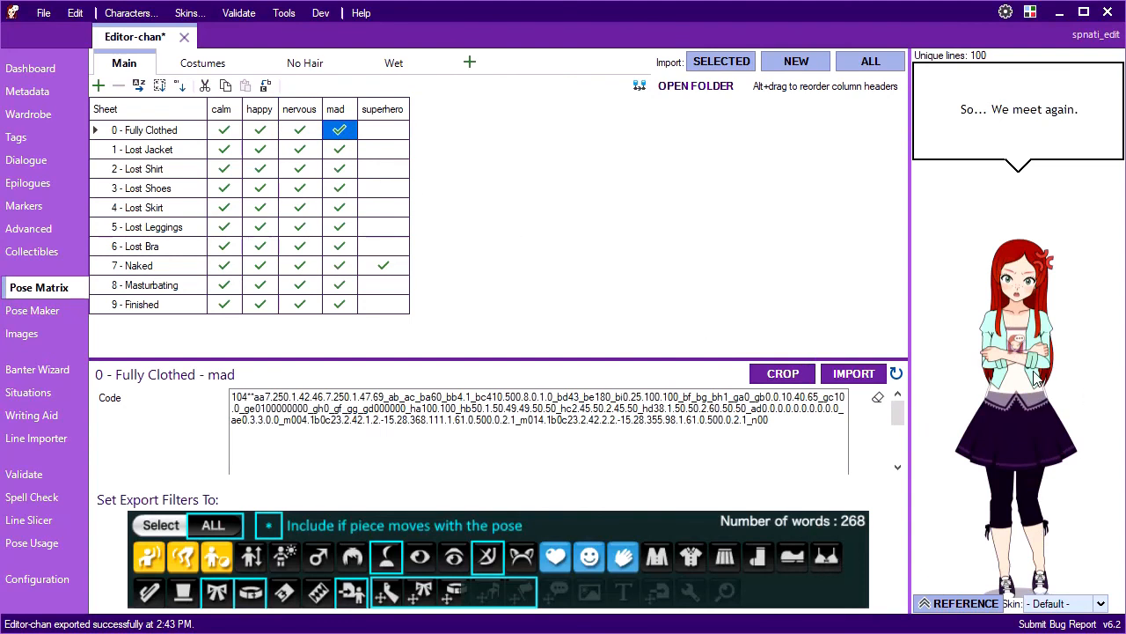
pyautogui.moveTo(1017, 355)
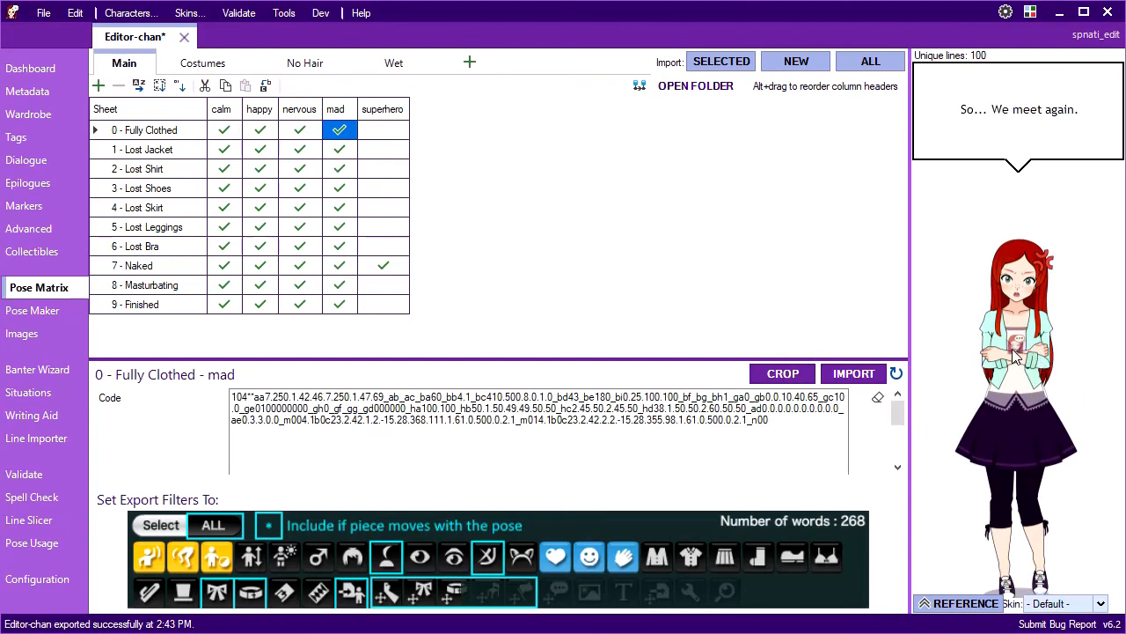